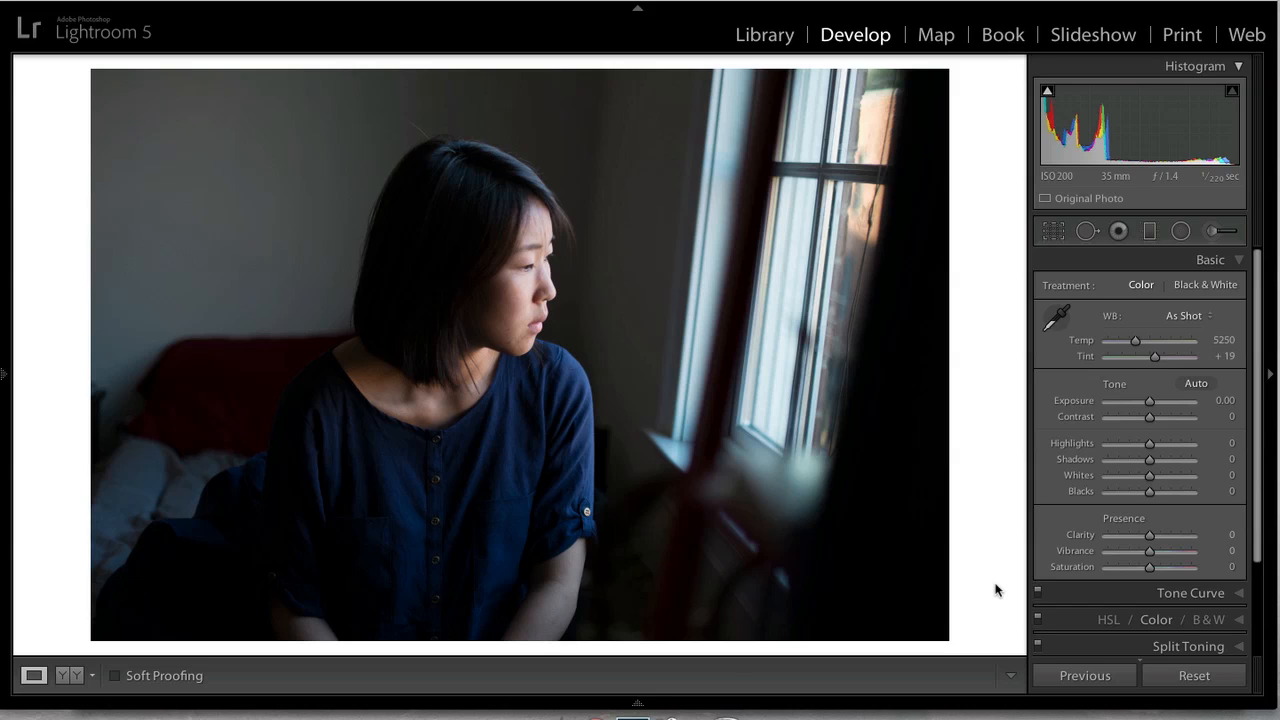
pyautogui.moveTo(842, 554)
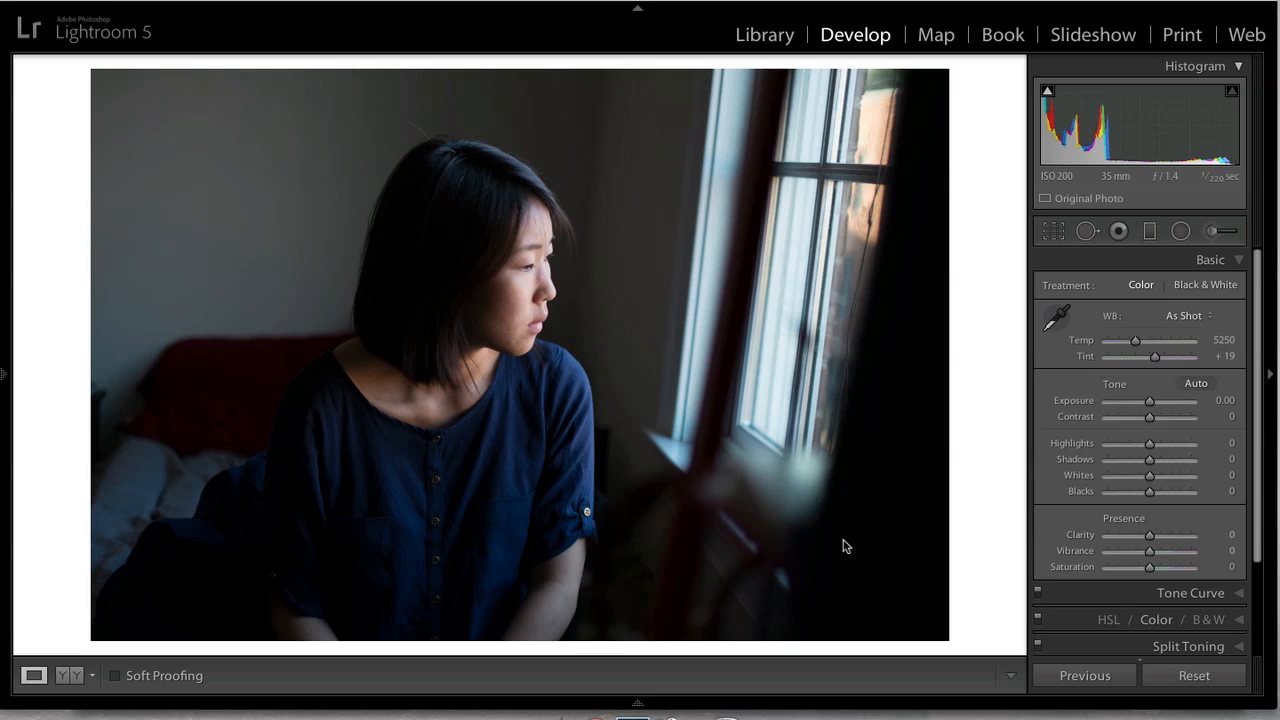
pyautogui.moveTo(10, 328)
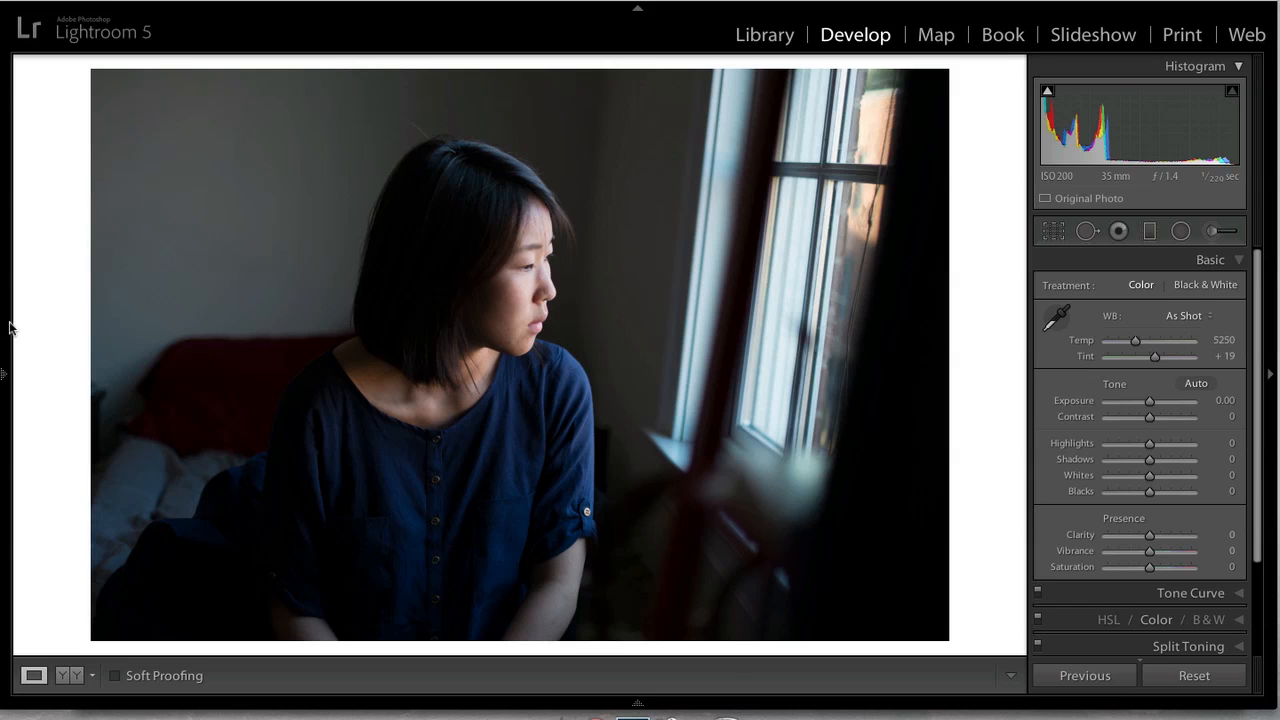
pyautogui.moveTo(248, 381)
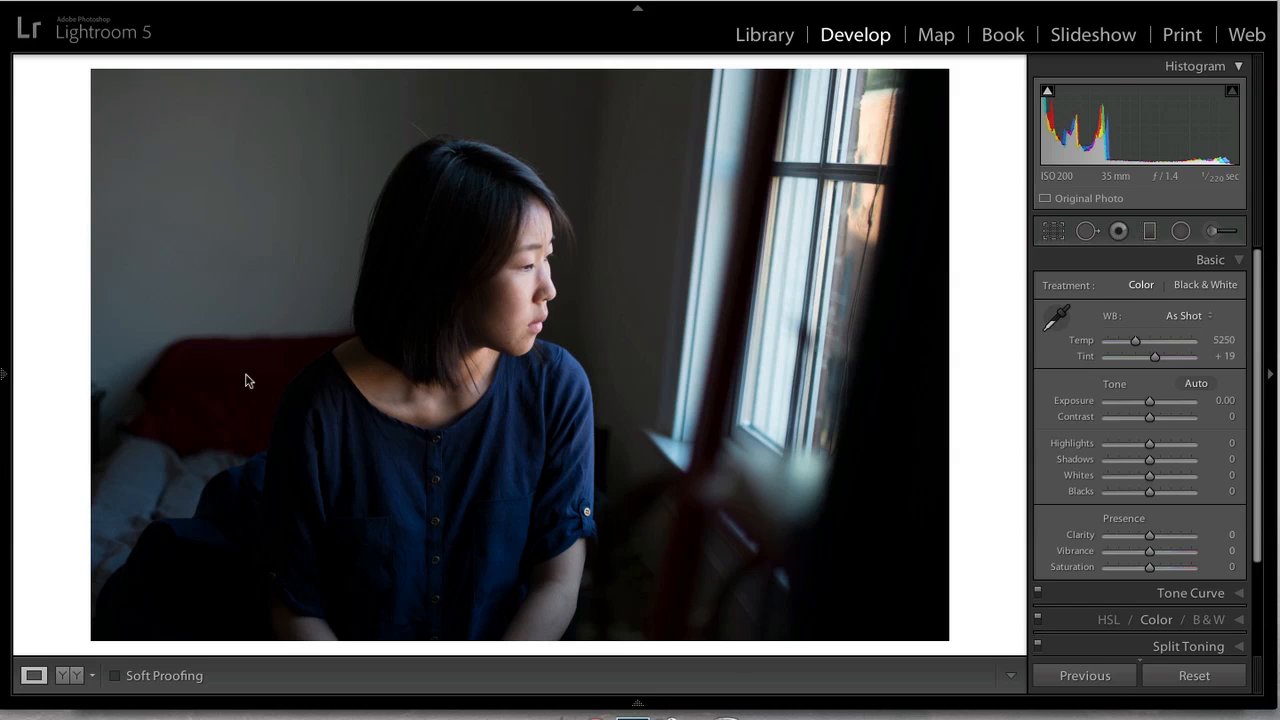
pyautogui.moveTo(920, 167)
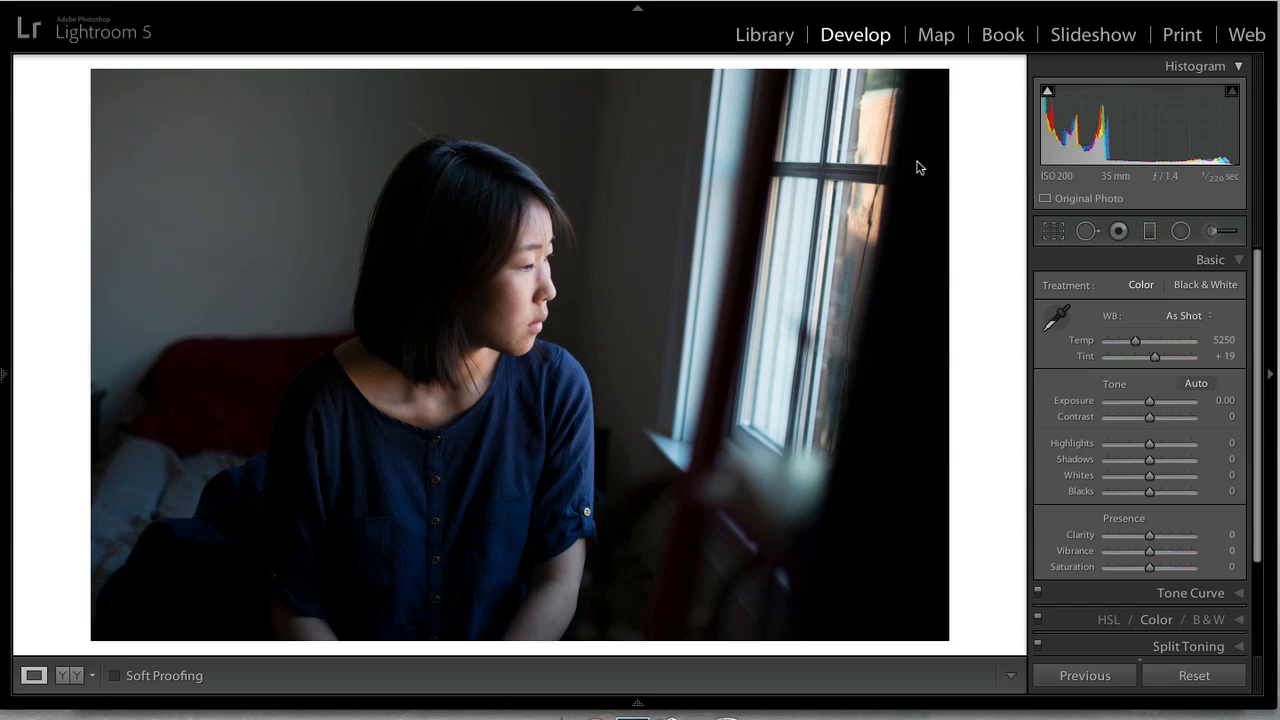
pyautogui.moveTo(625, 597)
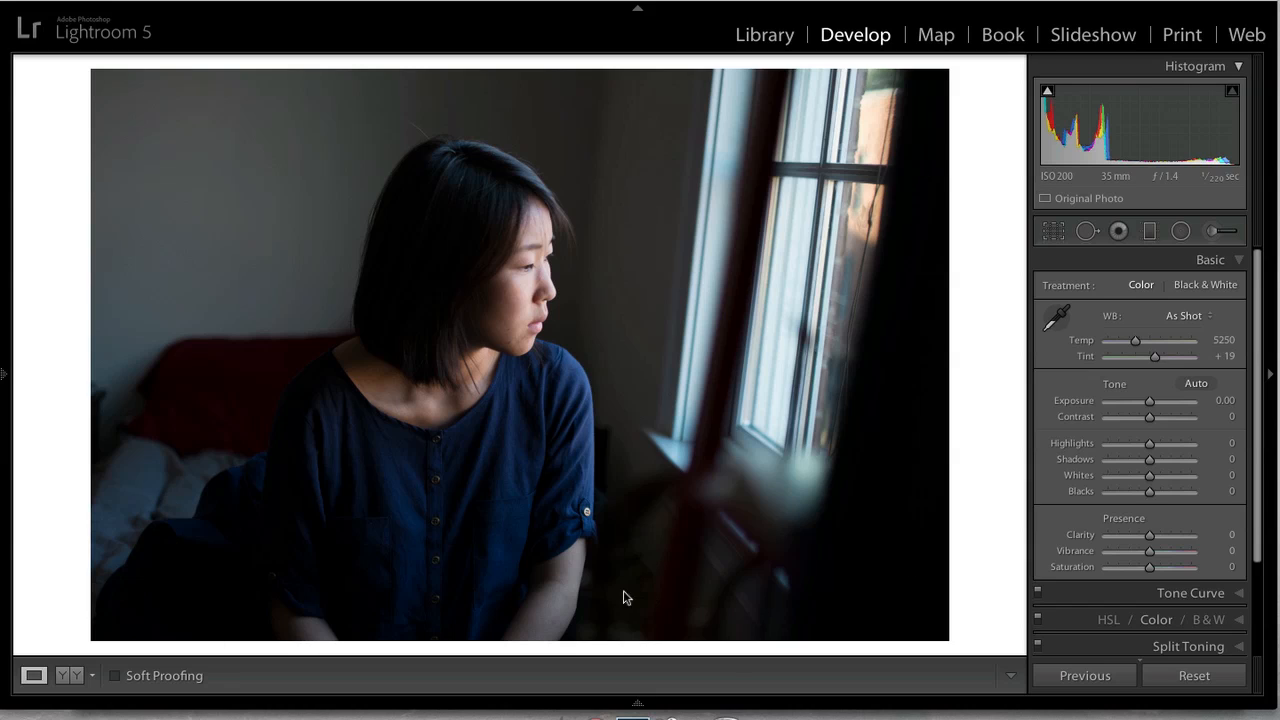
pyautogui.moveTo(939, 253)
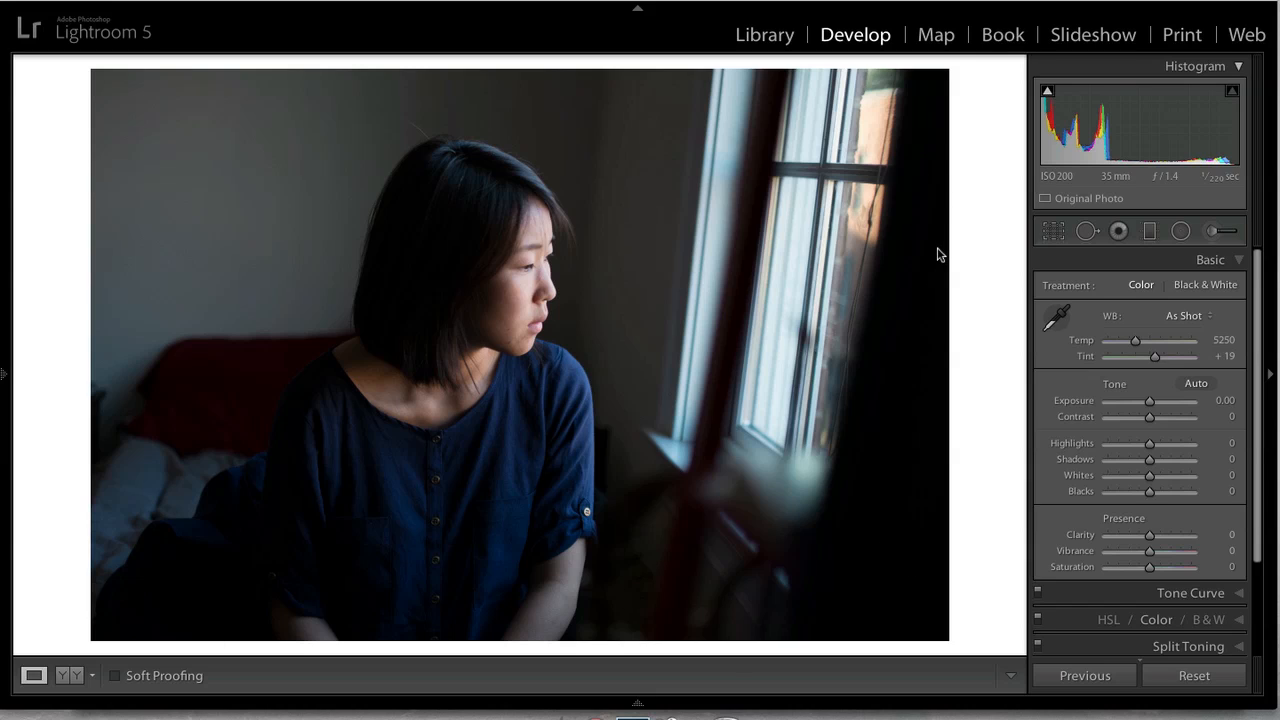
pyautogui.moveTo(560, 310)
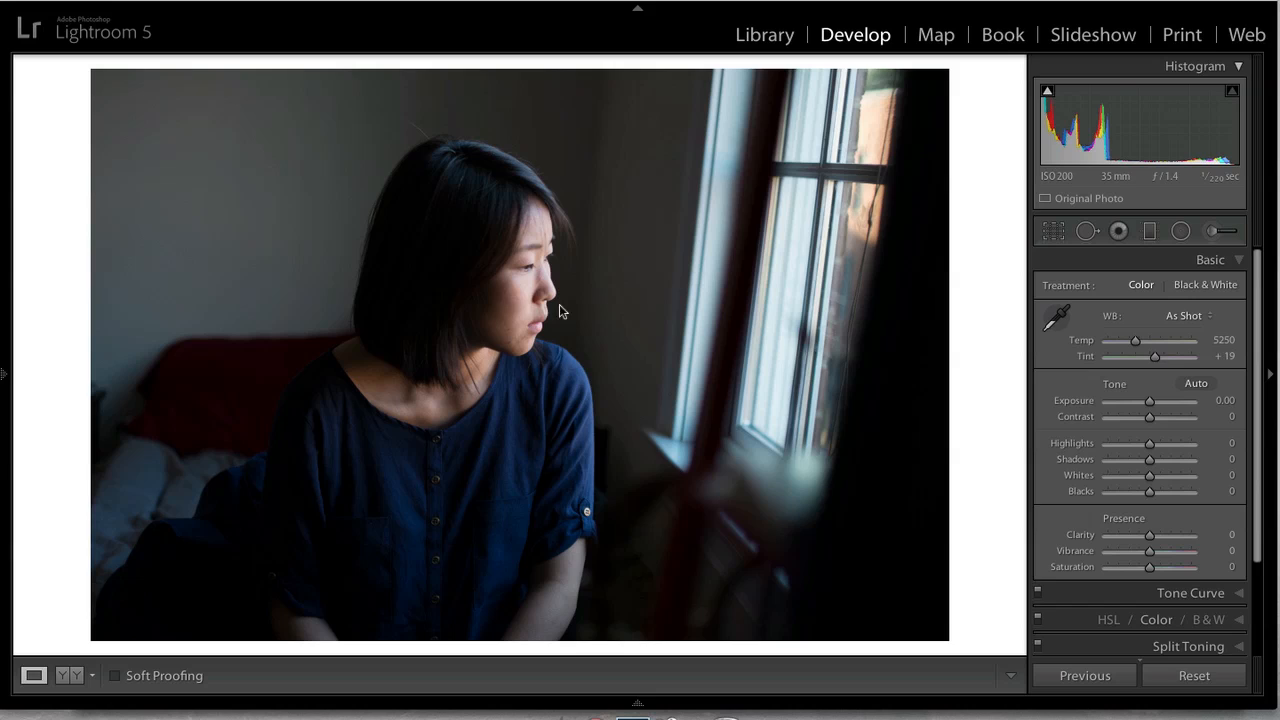
pyautogui.moveTo(490, 317)
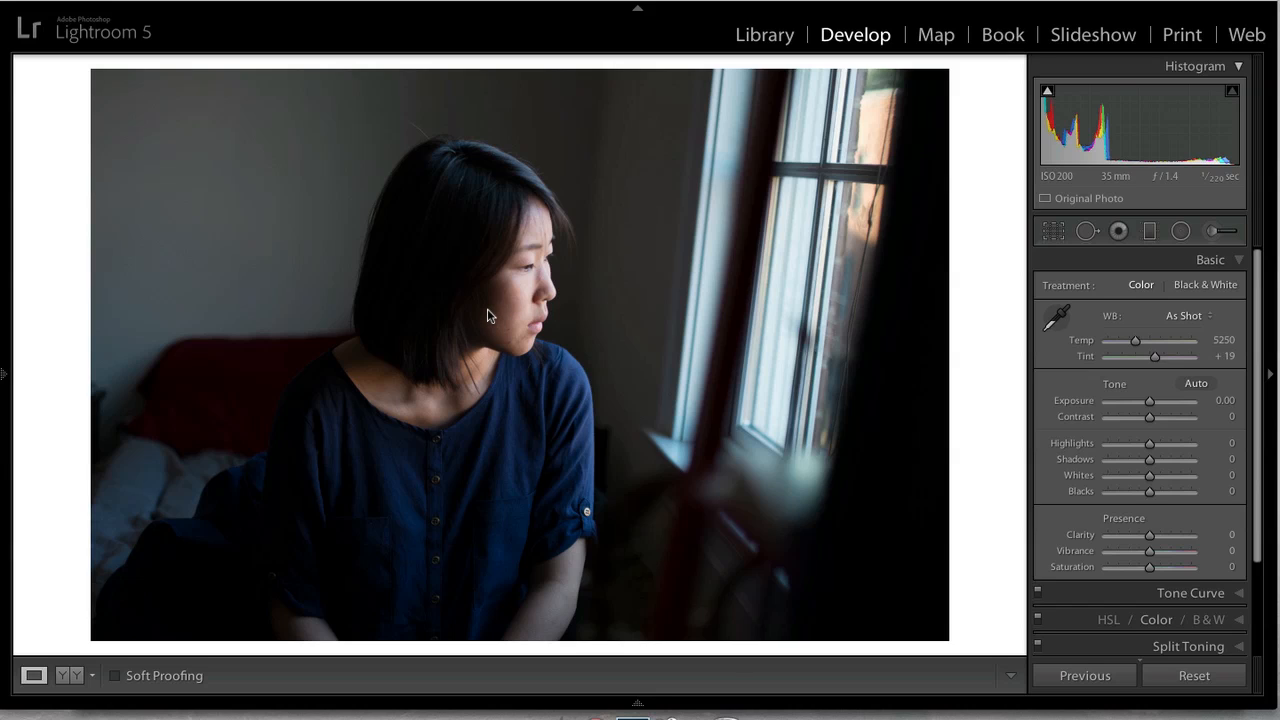
pyautogui.moveTo(595, 329)
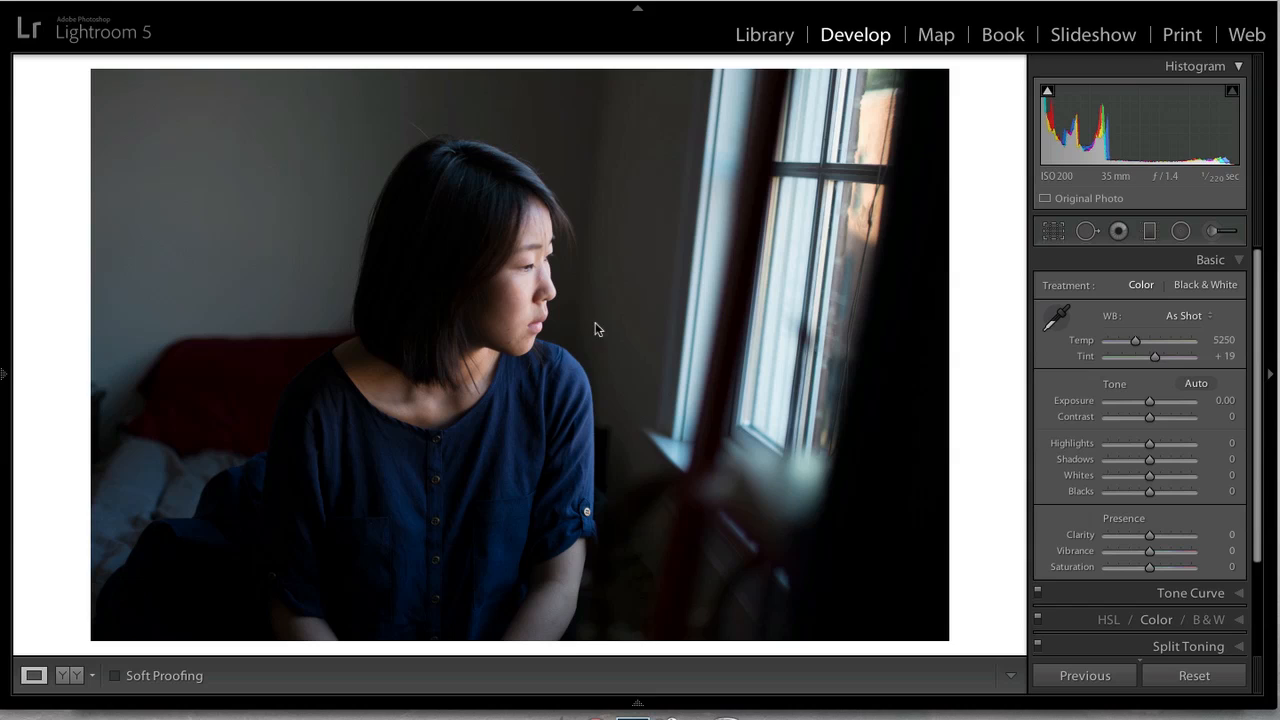
pyautogui.moveTo(628, 338)
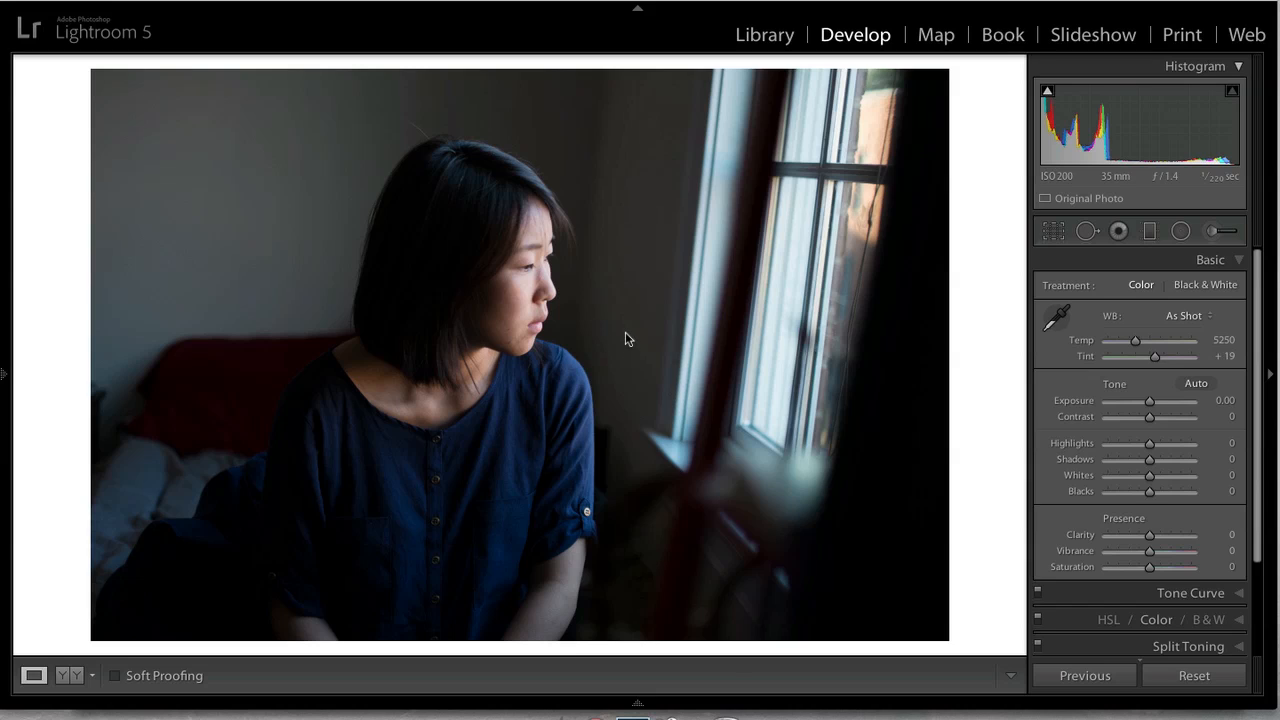
pyautogui.moveTo(863, 402)
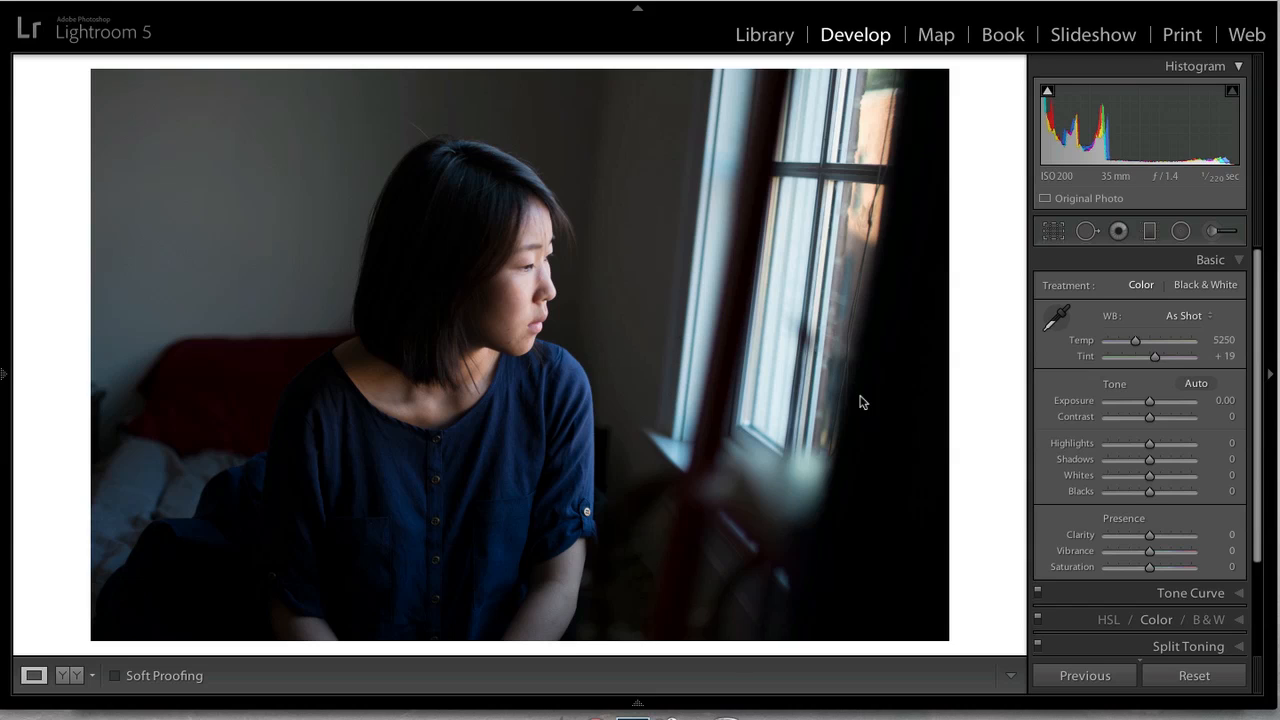
pyautogui.moveTo(1163, 344)
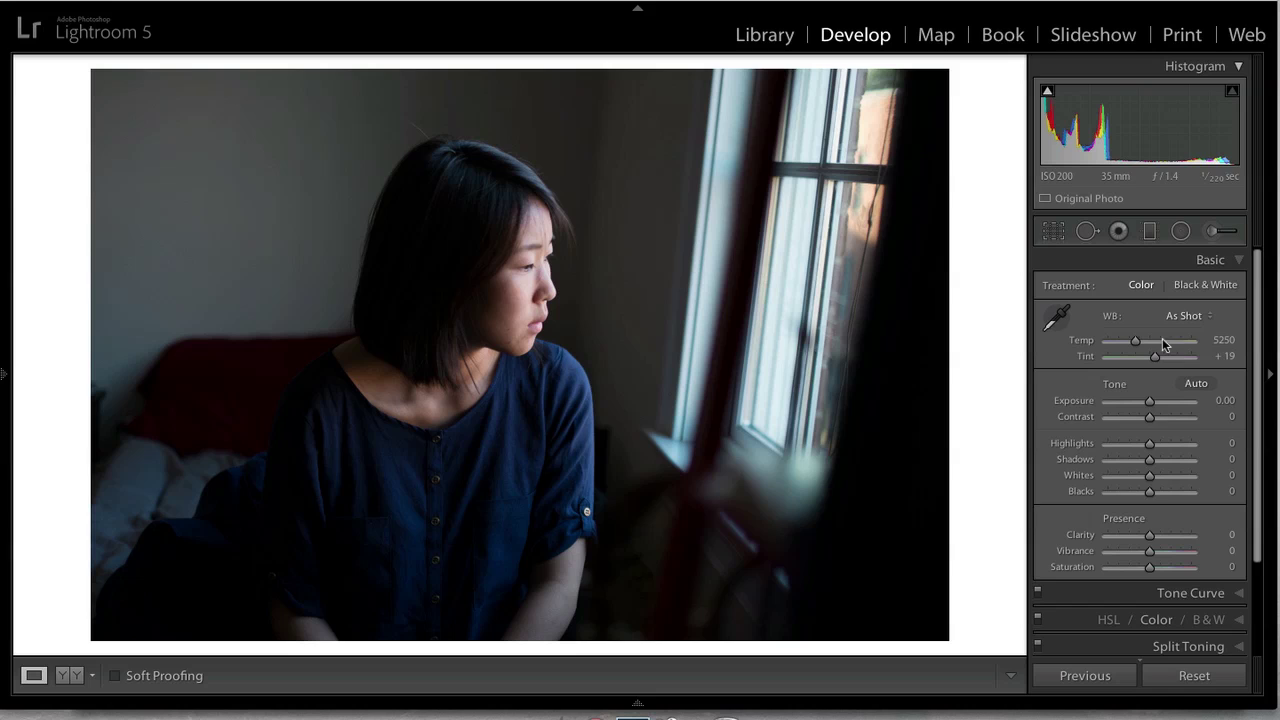
pyautogui.moveTo(1185, 596)
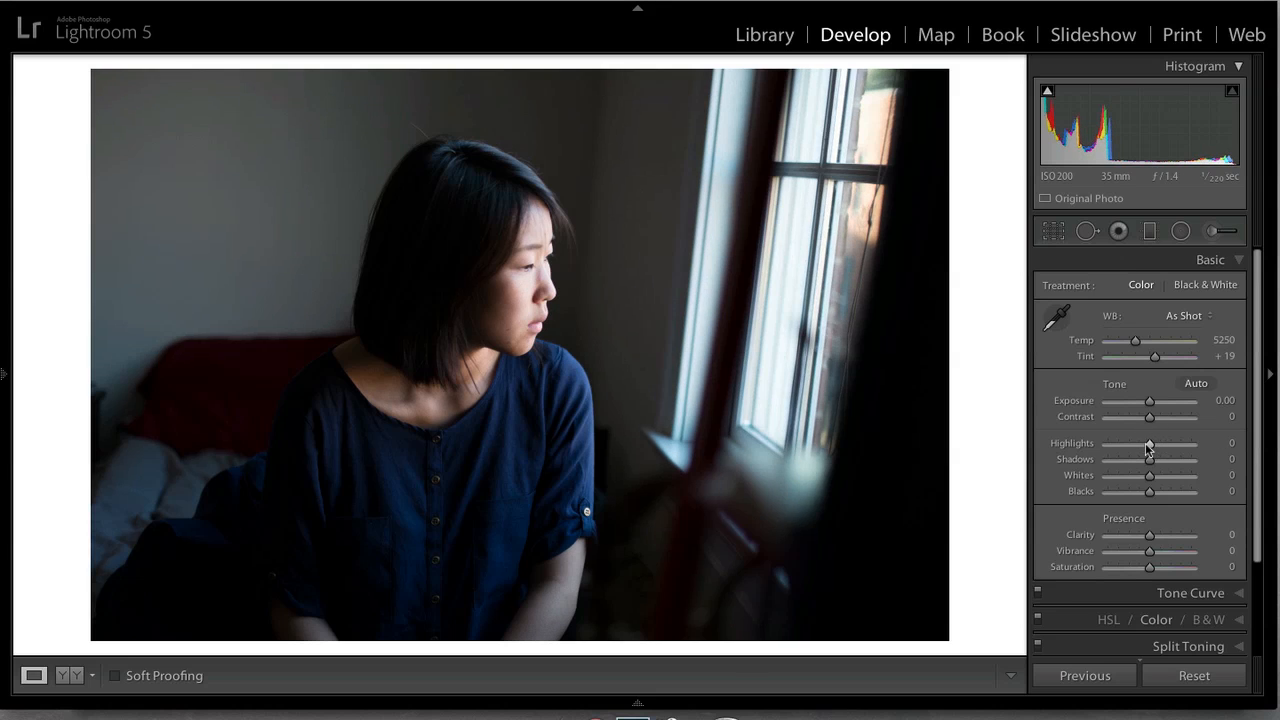
# Set Highlights −17, Shadows +15, Whites −10 and Blacks +11, keeping Exposure at 0.
pyautogui.moveTo(1149, 459); pyautogui.dragTo(1155, 459)
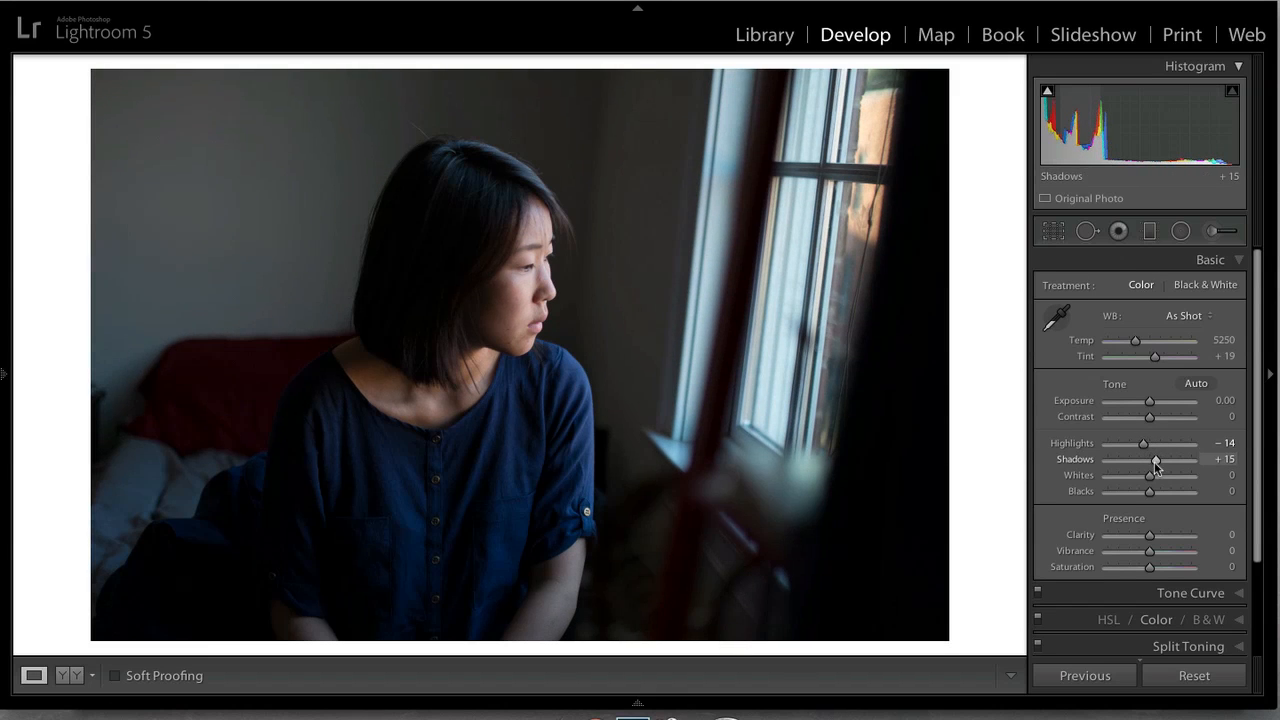
pyautogui.moveTo(1149, 491); pyautogui.dragTo(1144, 475)
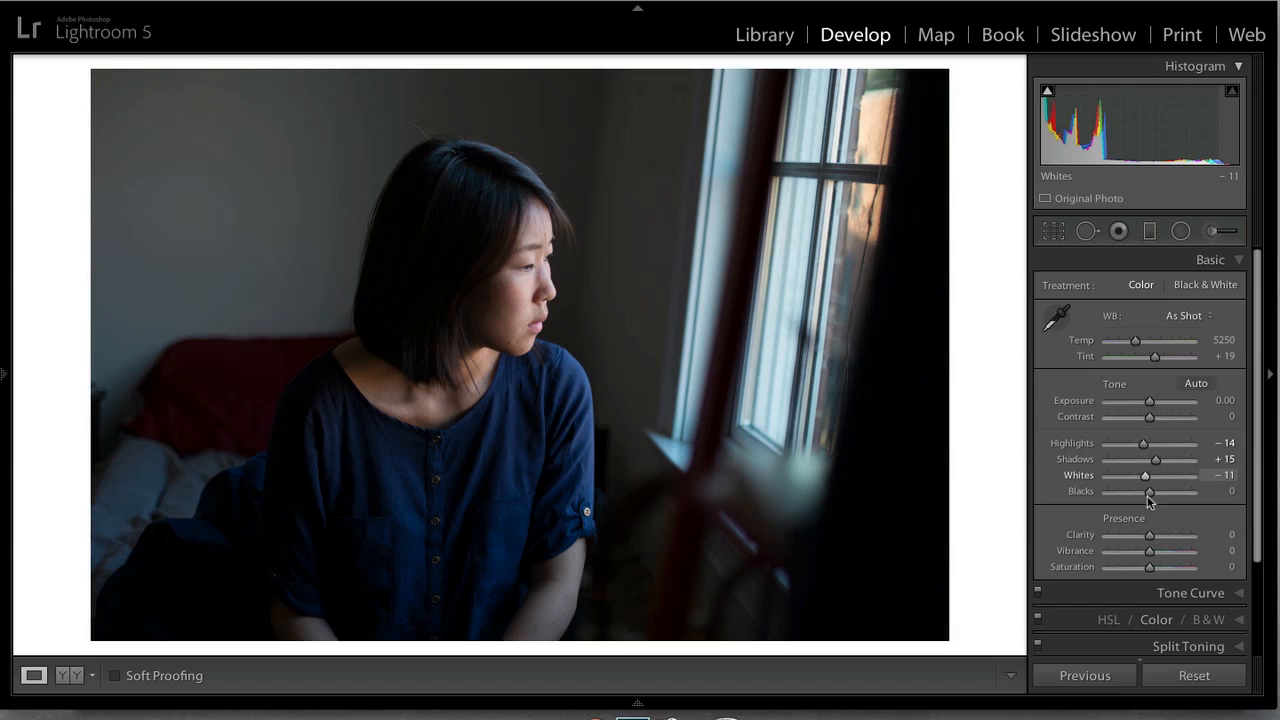
pyautogui.moveTo(1149, 491); pyautogui.dragTo(1175, 491)
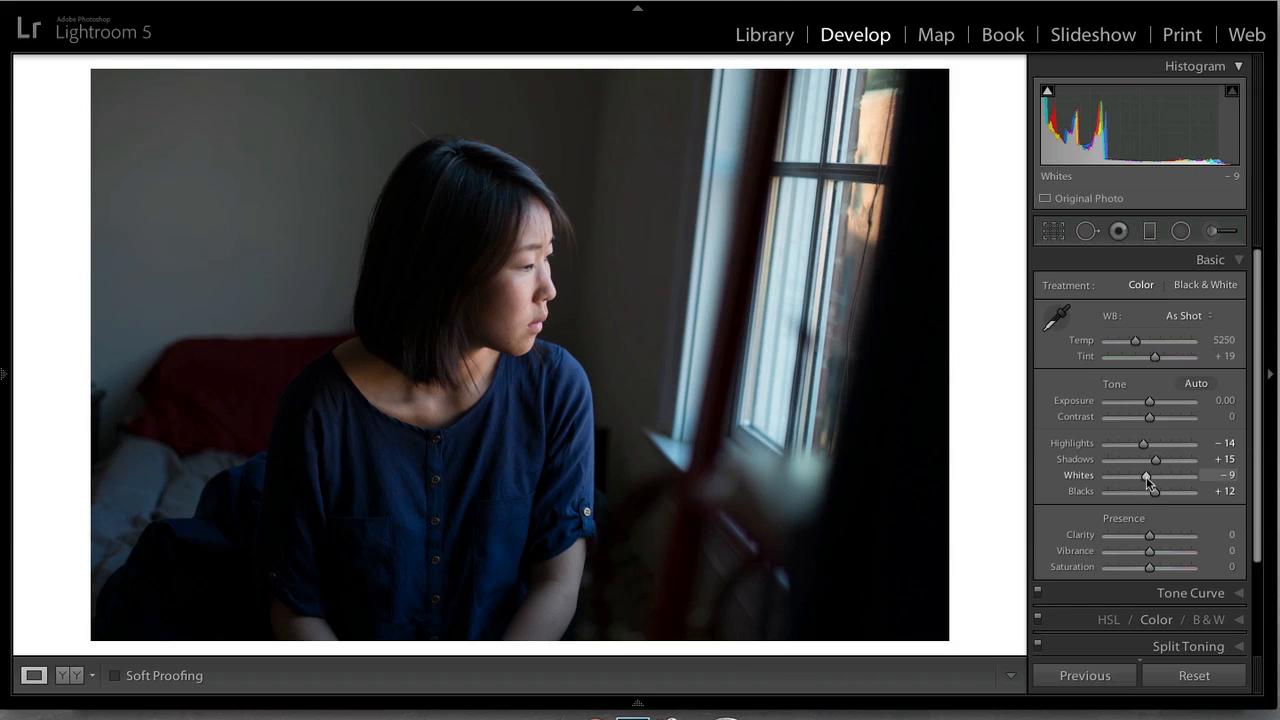
pyautogui.moveTo(1155, 491); pyautogui.dragTo(1150, 491)
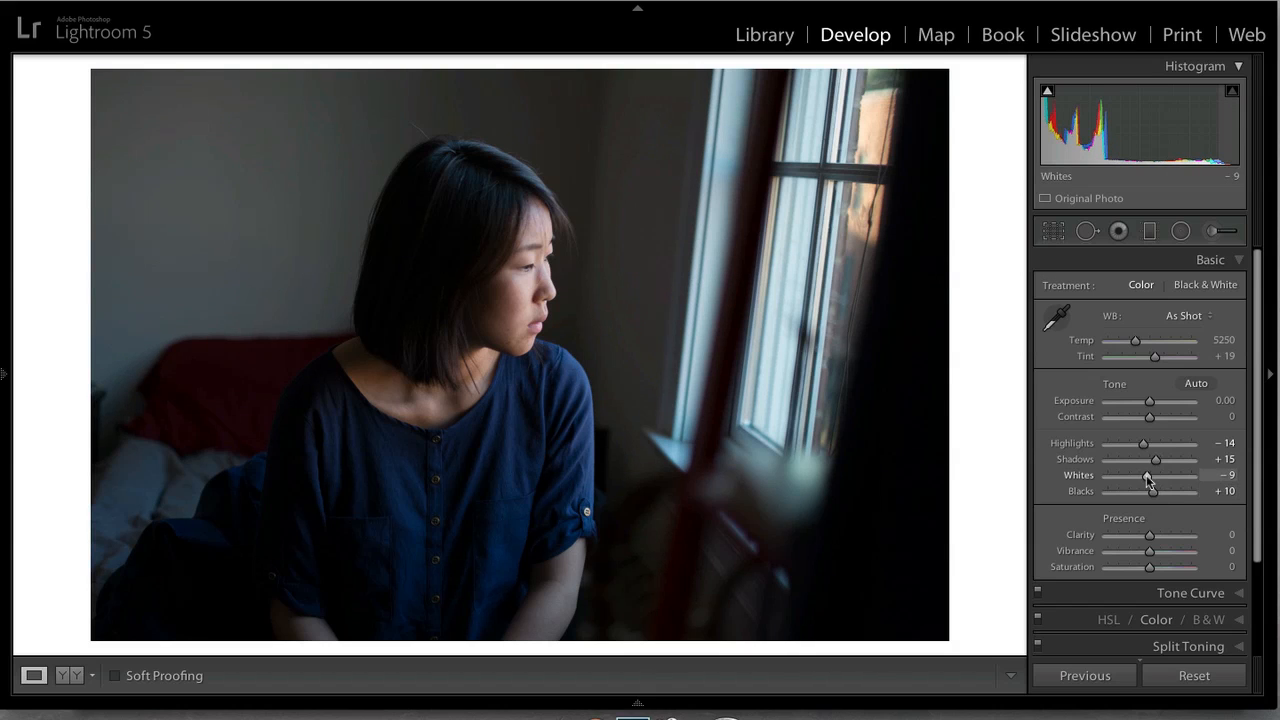
pyautogui.moveTo(1147, 491); pyautogui.dragTo(1155, 491)
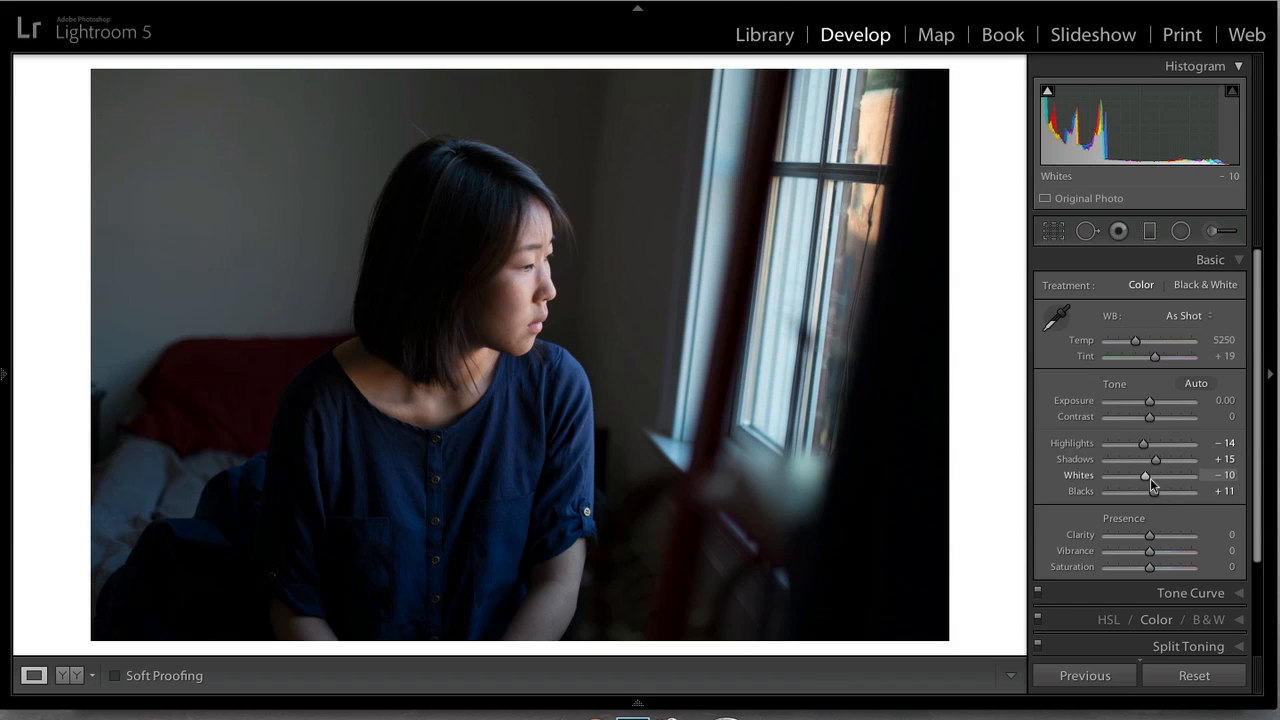
pyautogui.moveTo(1144, 443); pyautogui.dragTo(1141, 443)
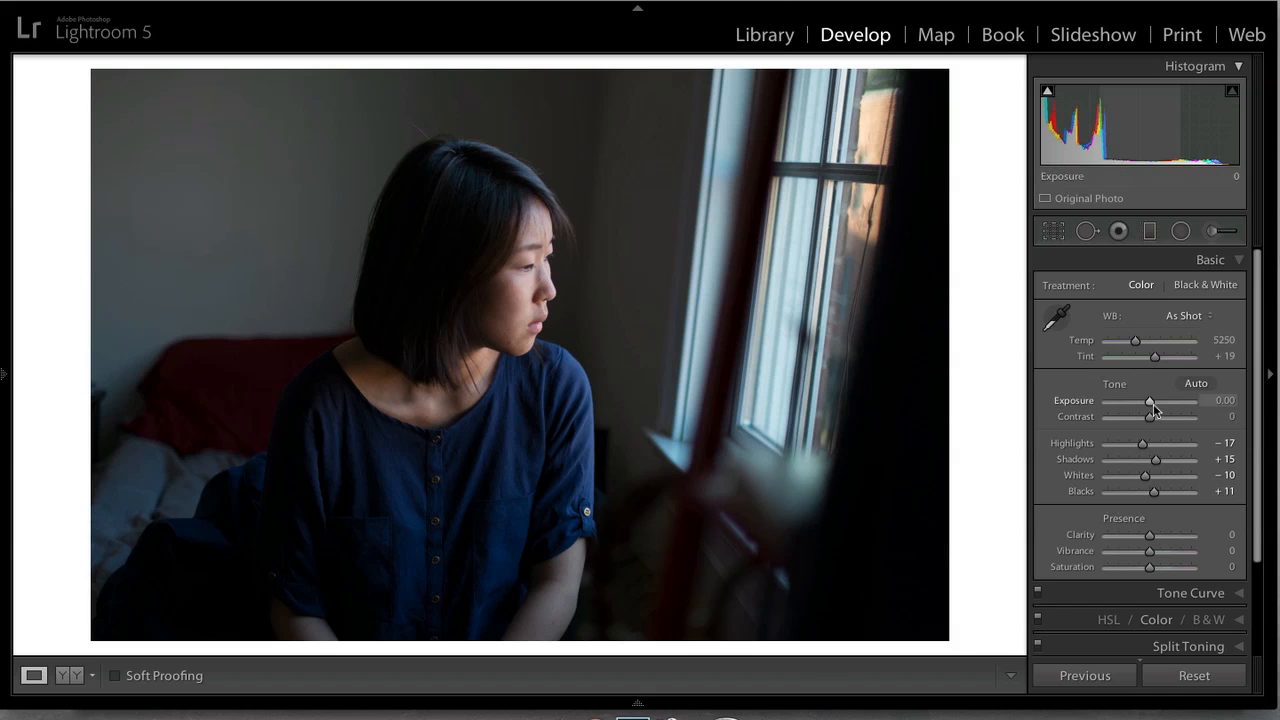
pyautogui.moveTo(1151, 401); pyautogui.dragTo(1116, 401)
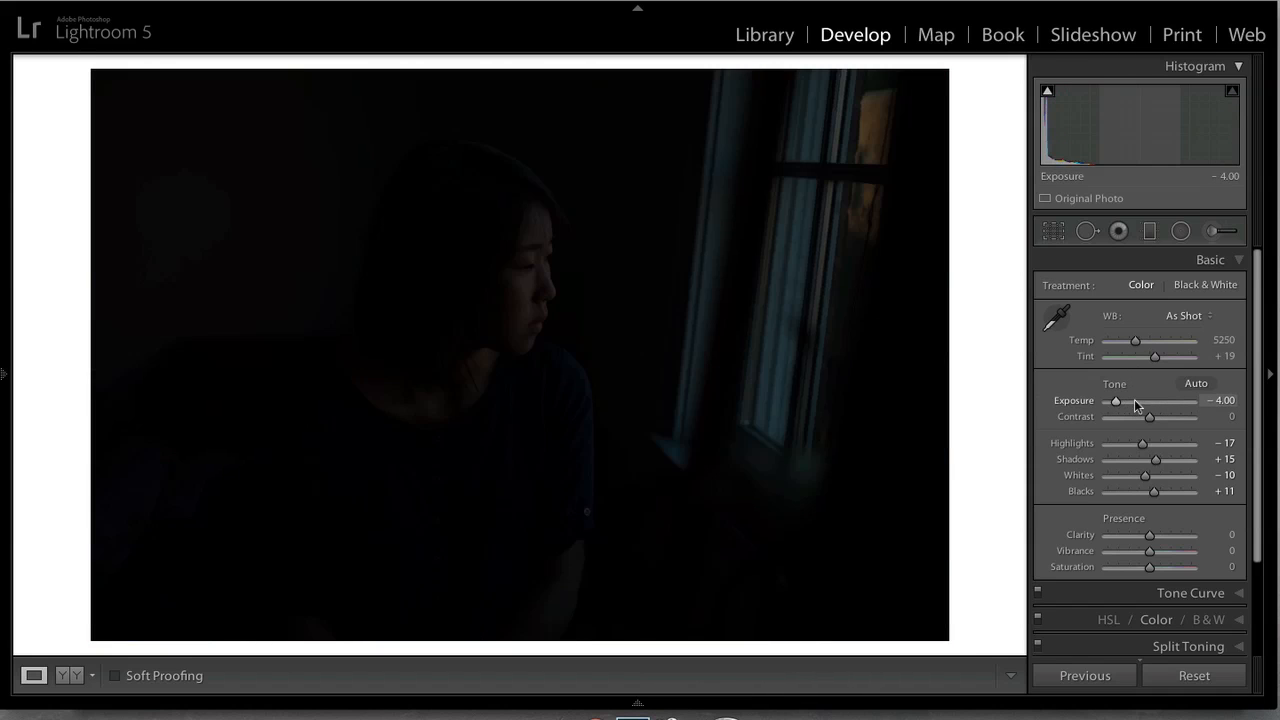
pyautogui.moveTo(1115, 401); pyautogui.dragTo(1149, 401)
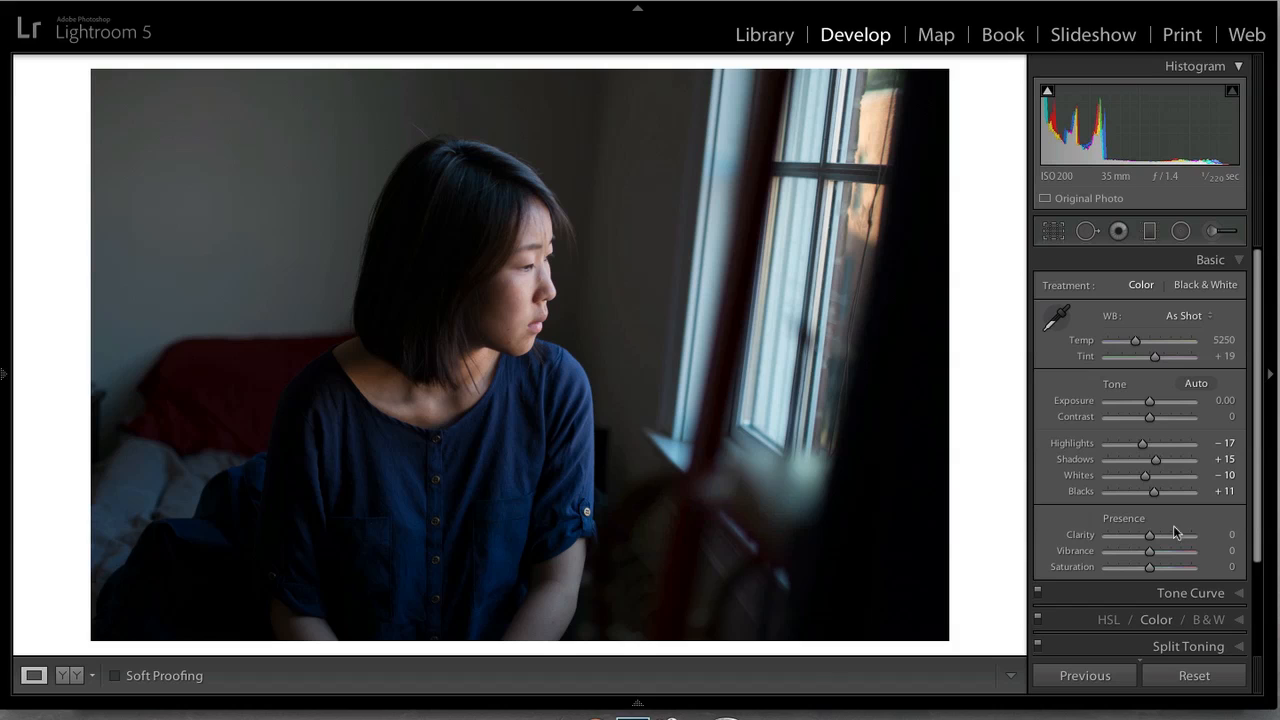
pyautogui.moveTo(1207, 400)
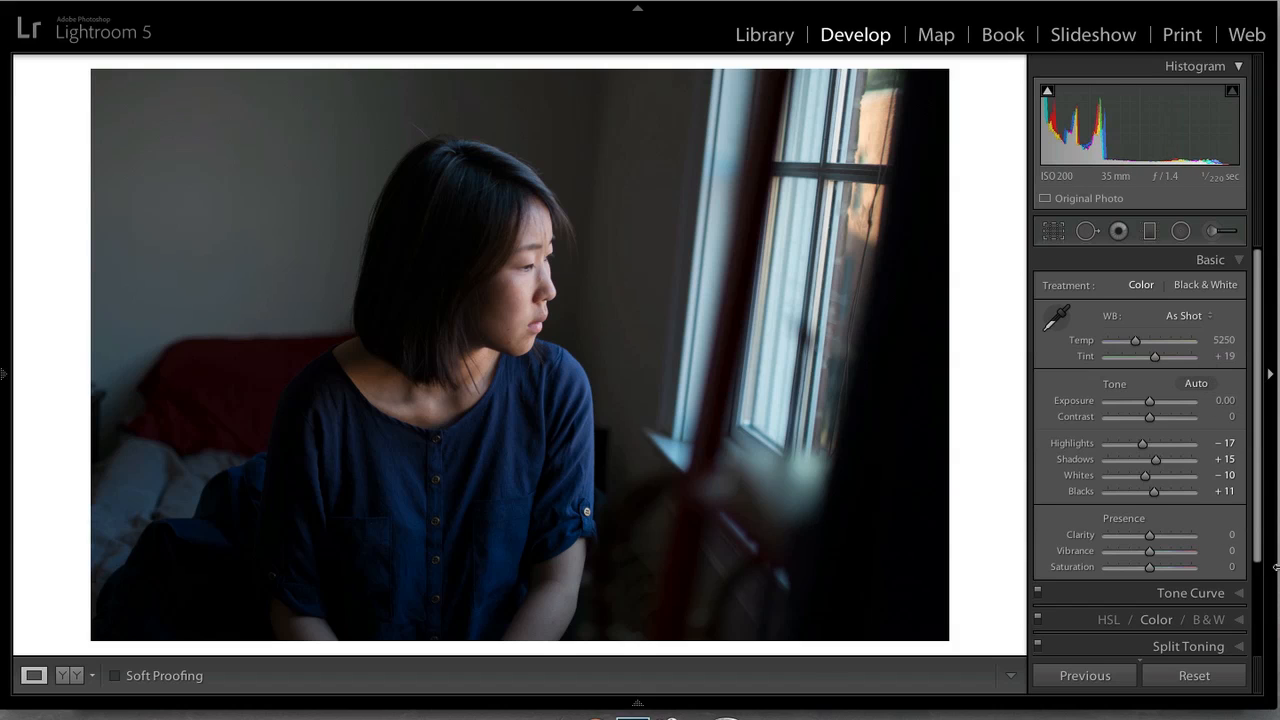
# Add shadow and highlight points to the RGB tone curve, forming a gentle S-curve.
pyautogui.click(1191, 592)
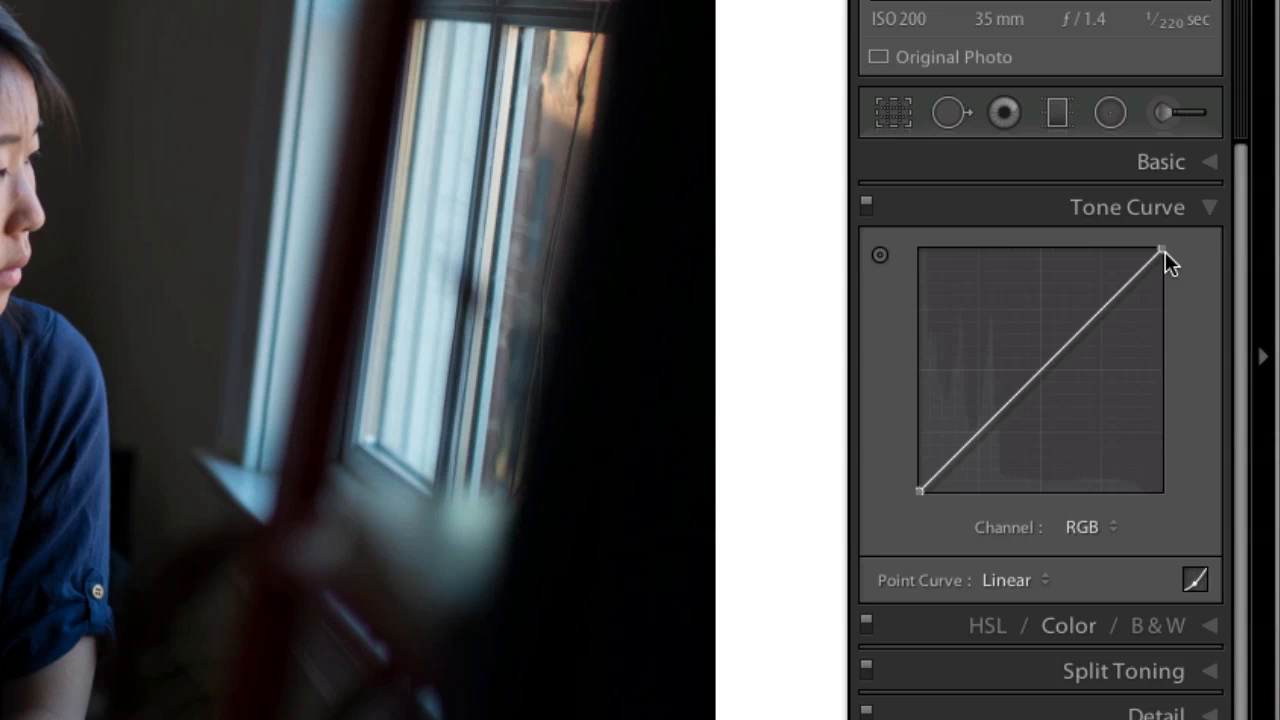
pyautogui.moveTo(1163, 251)
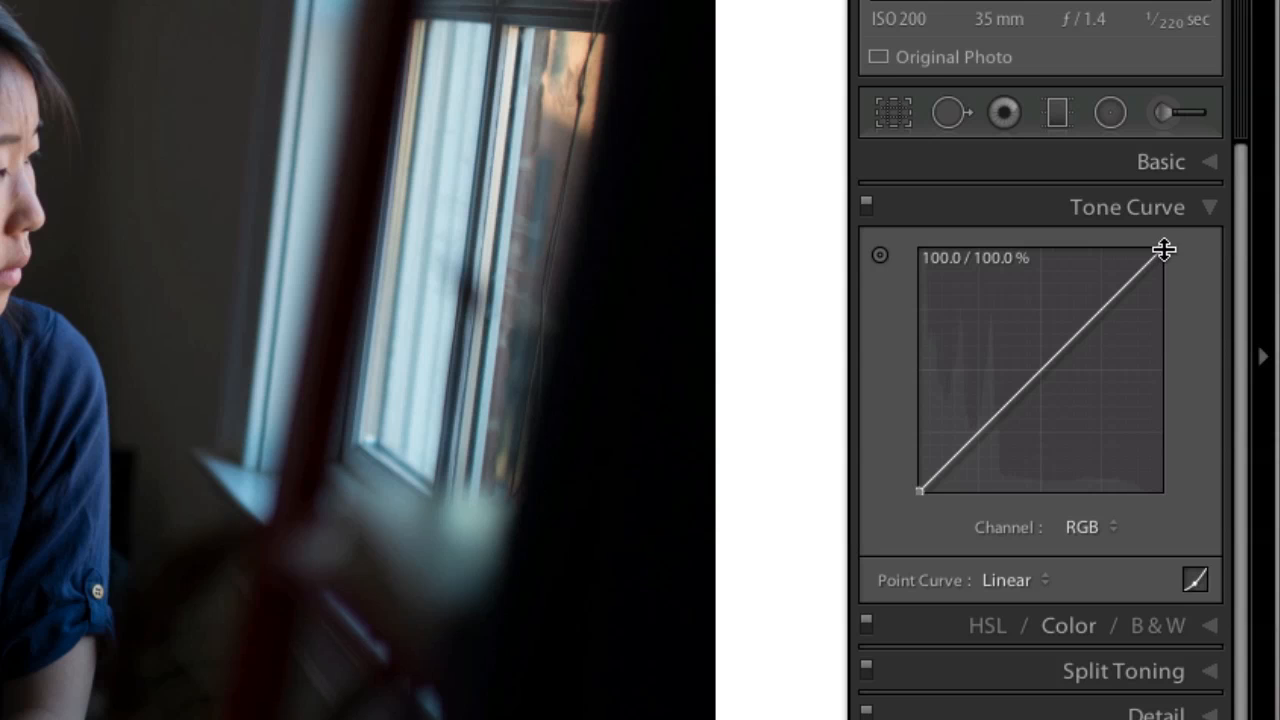
pyautogui.moveTo(925, 490)
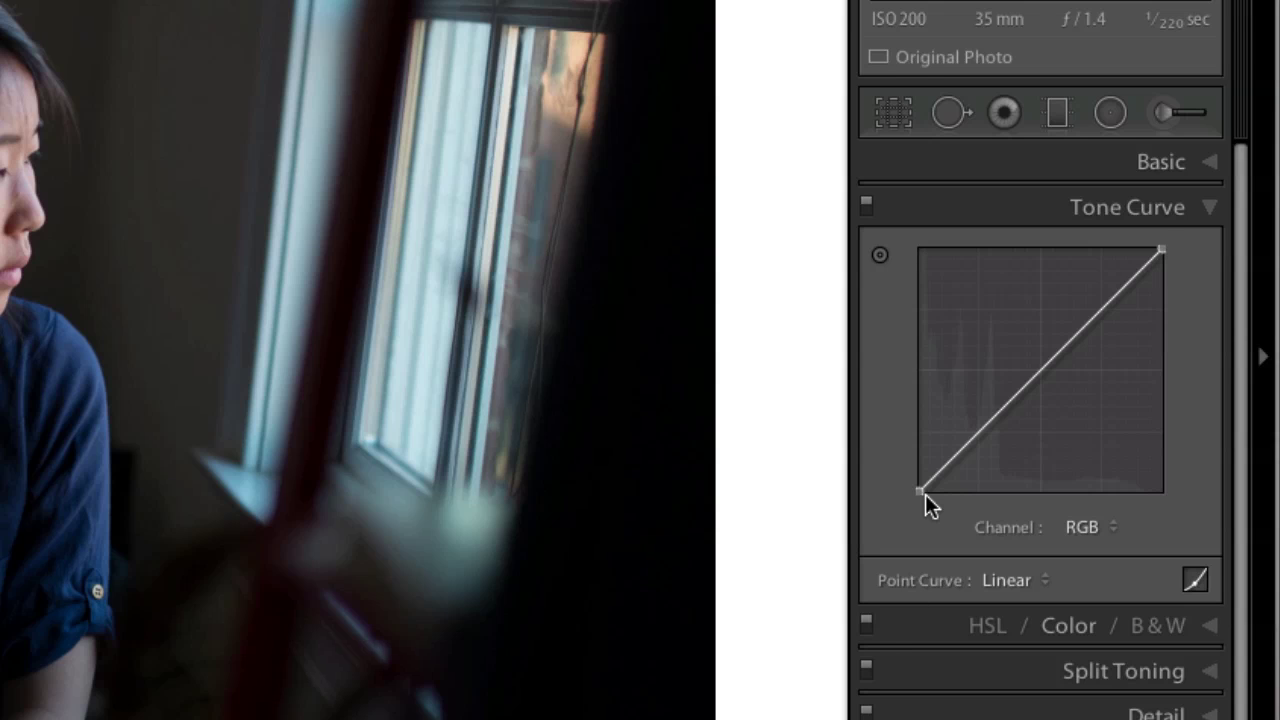
pyautogui.moveTo(920, 490); pyautogui.dragTo(920, 480)
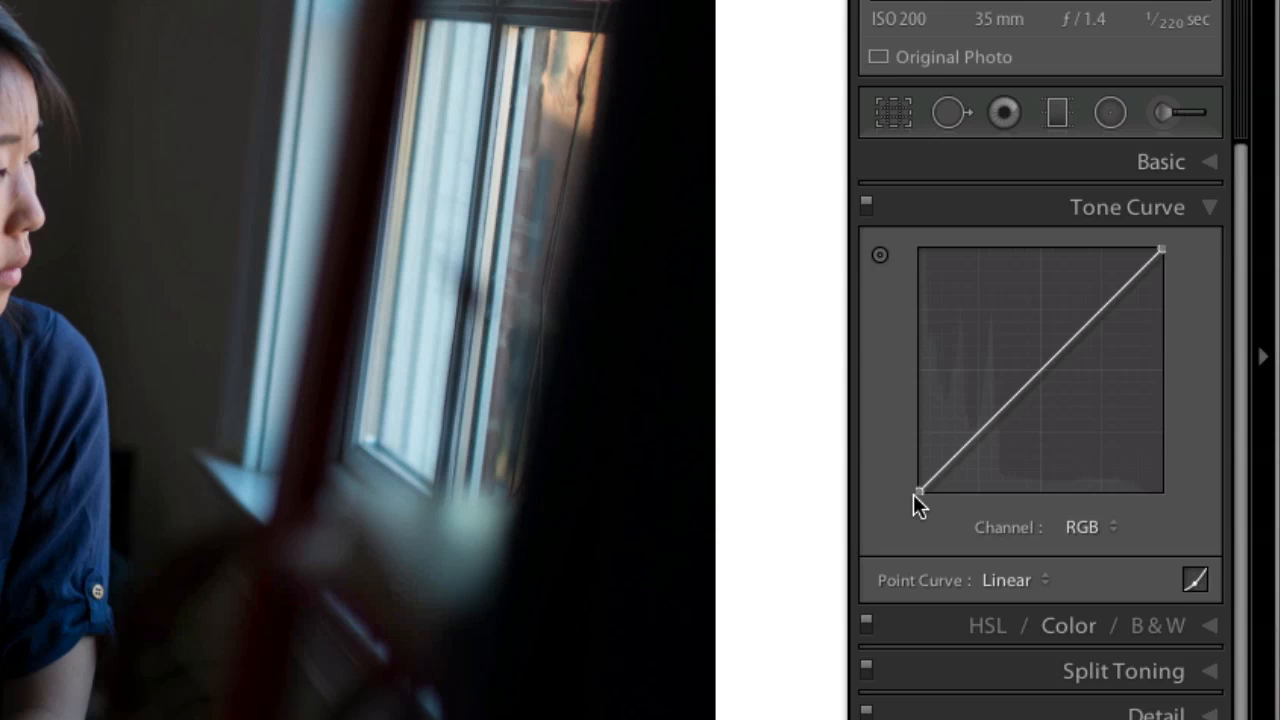
pyautogui.moveTo(920, 486); pyautogui.dragTo(920, 483)
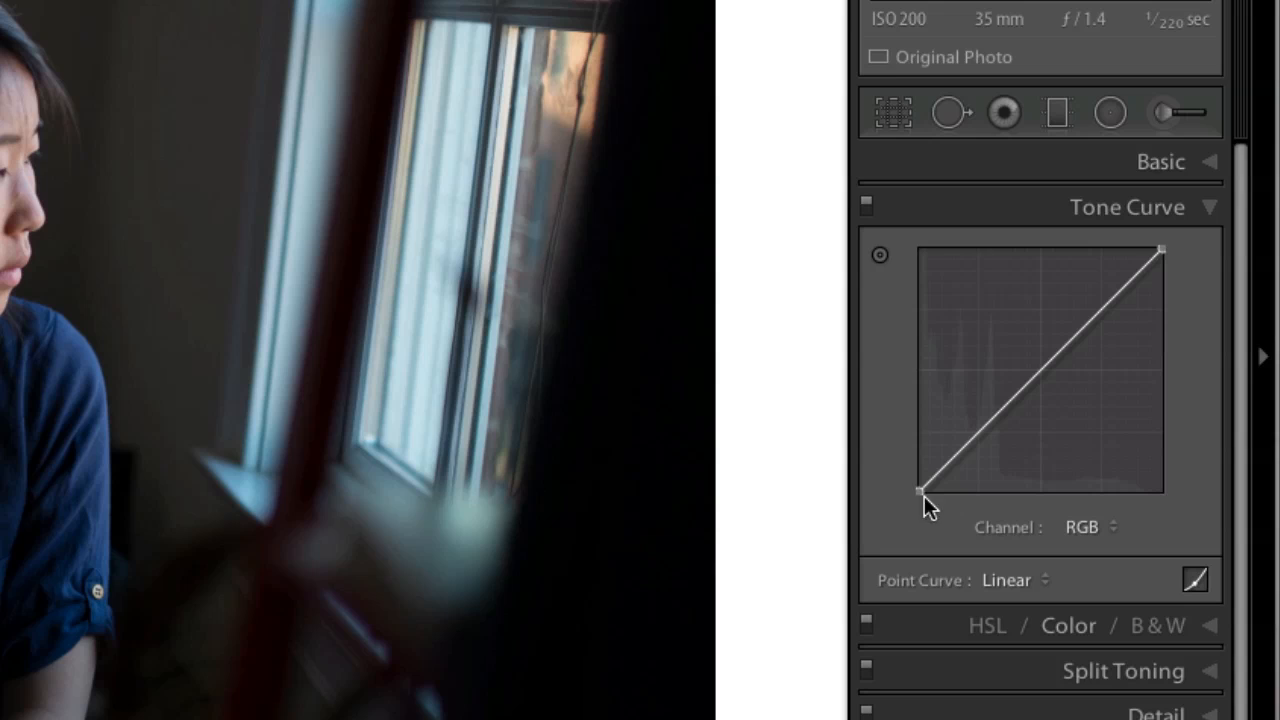
pyautogui.moveTo(1200, 368)
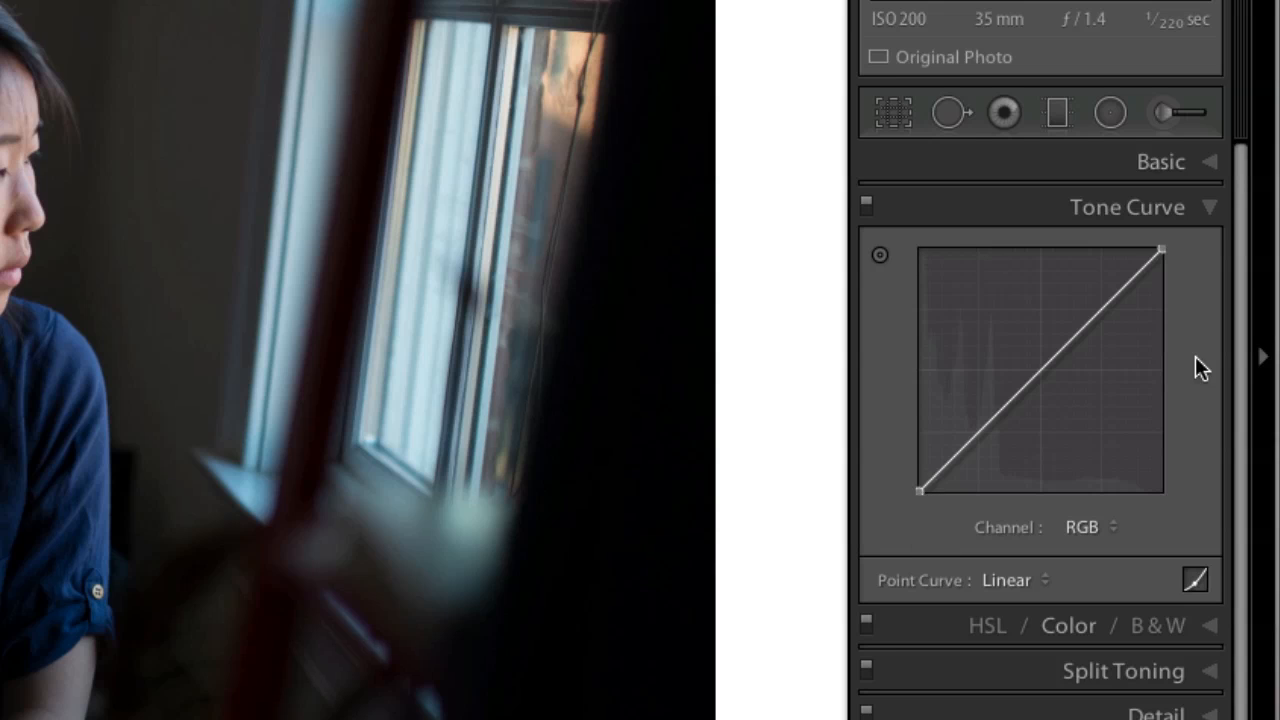
pyautogui.moveTo(1185, 262)
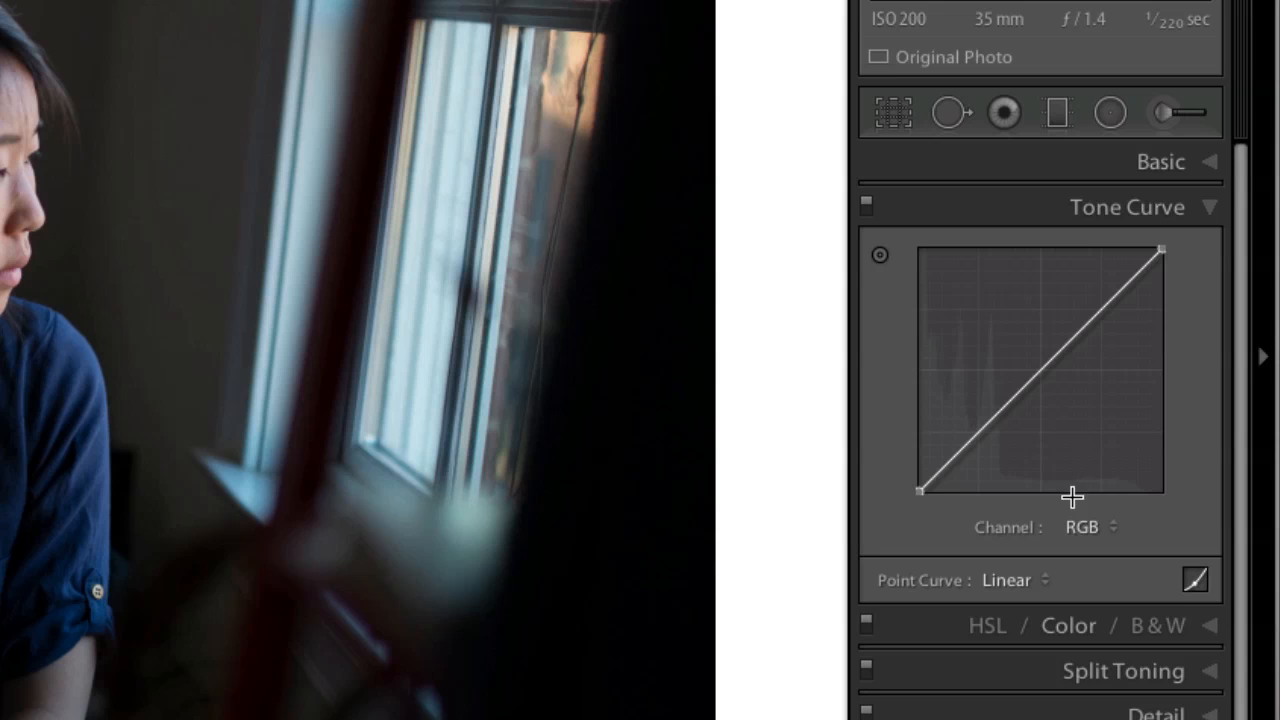
pyautogui.moveTo(1070, 475)
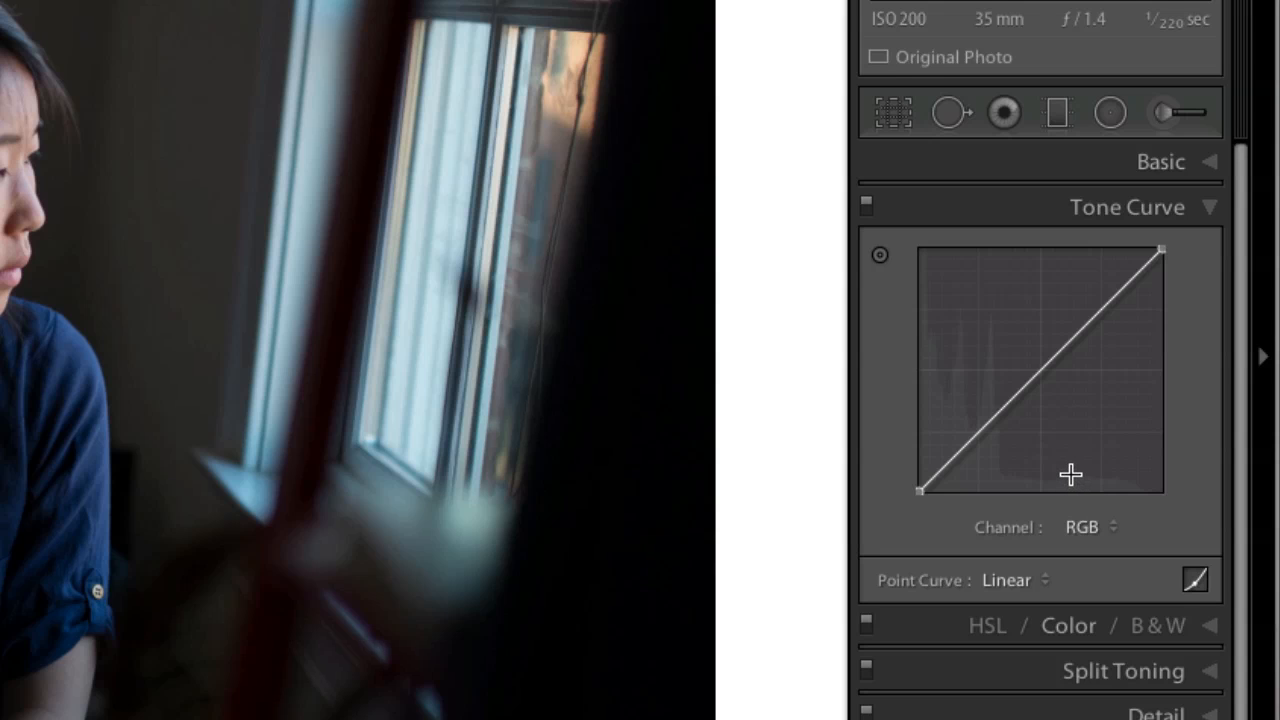
pyautogui.click(1100, 308)
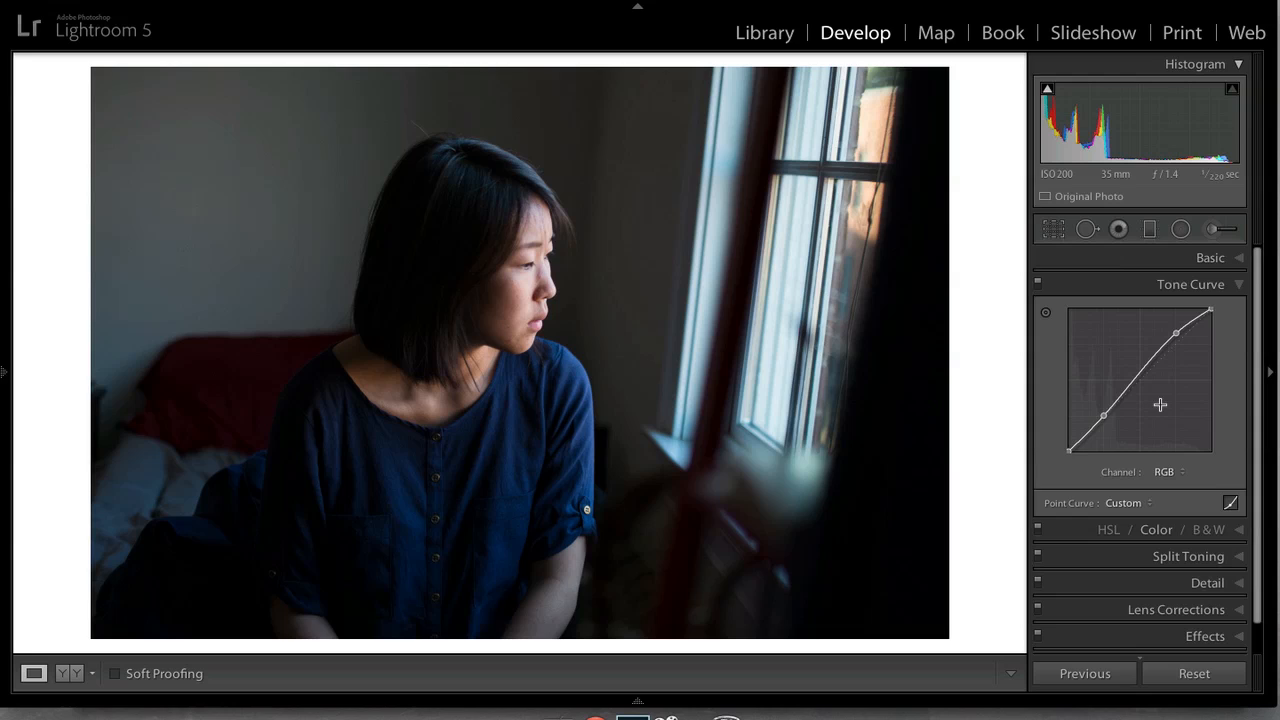
# On the RGB curve, lift the black point and adjust the shadow point for matte shadows.
pyautogui.click(1165, 471)
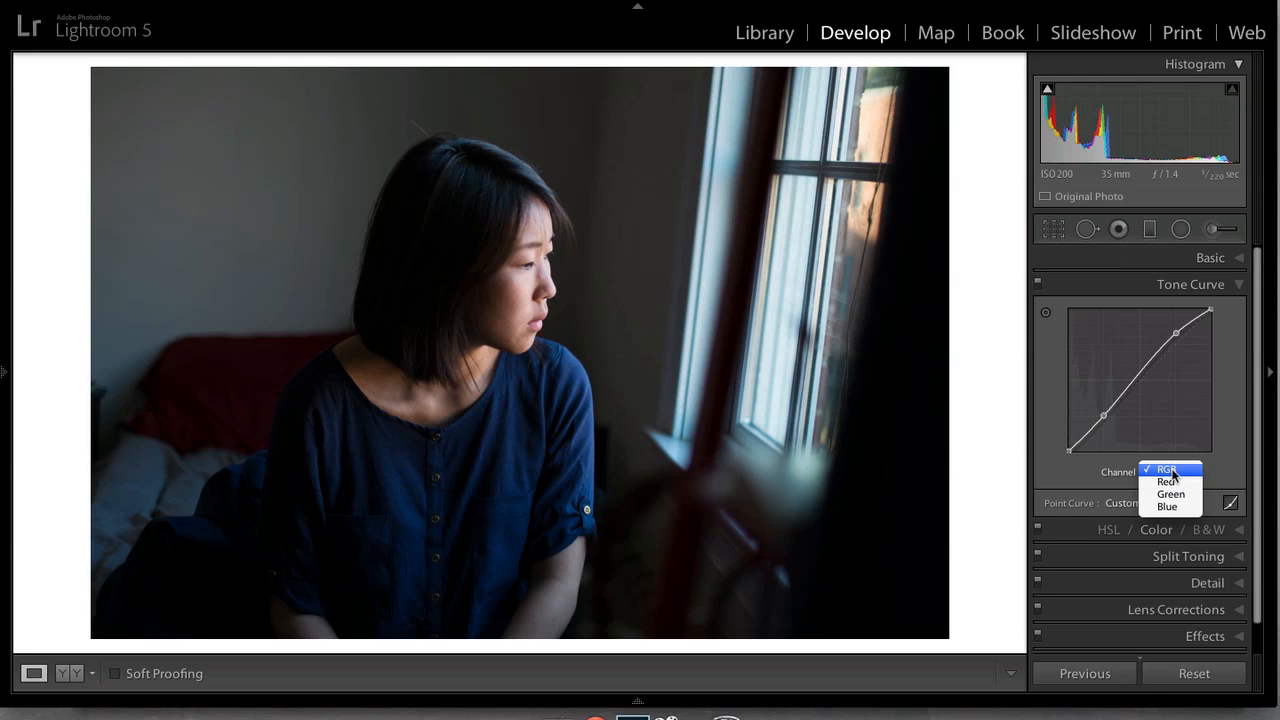
pyautogui.moveTo(1167, 481)
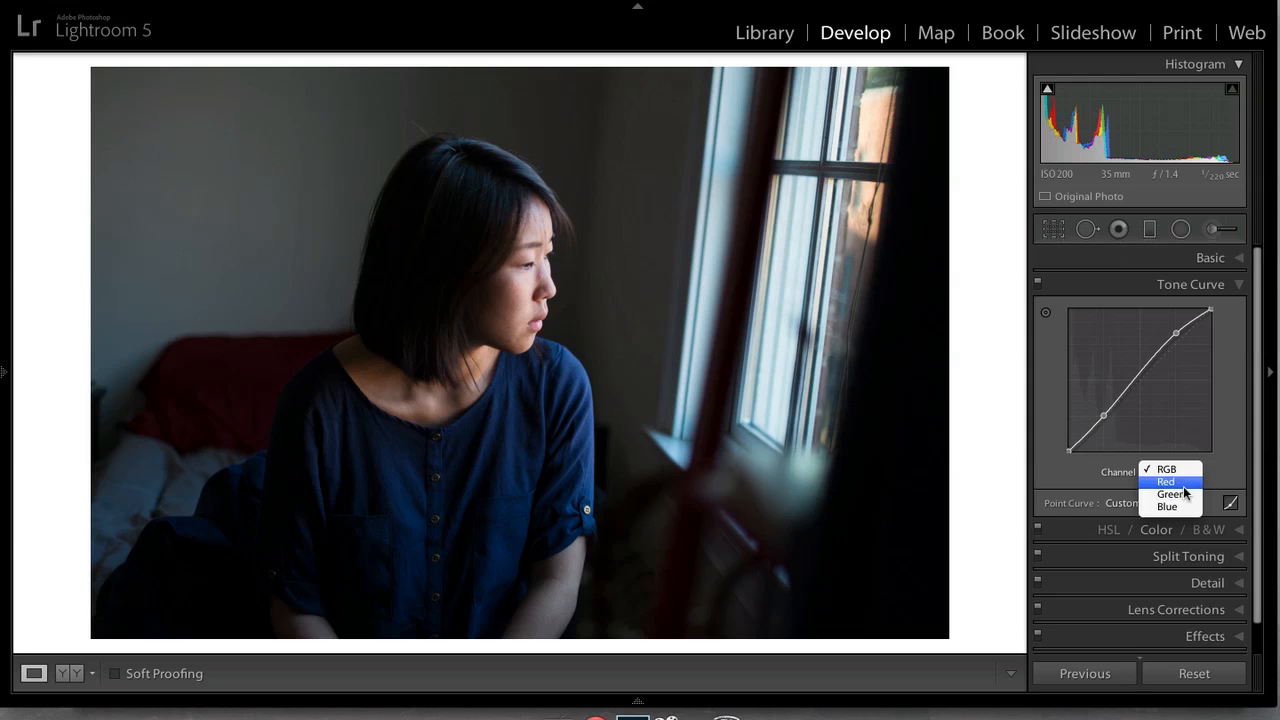
pyautogui.moveTo(1166, 470)
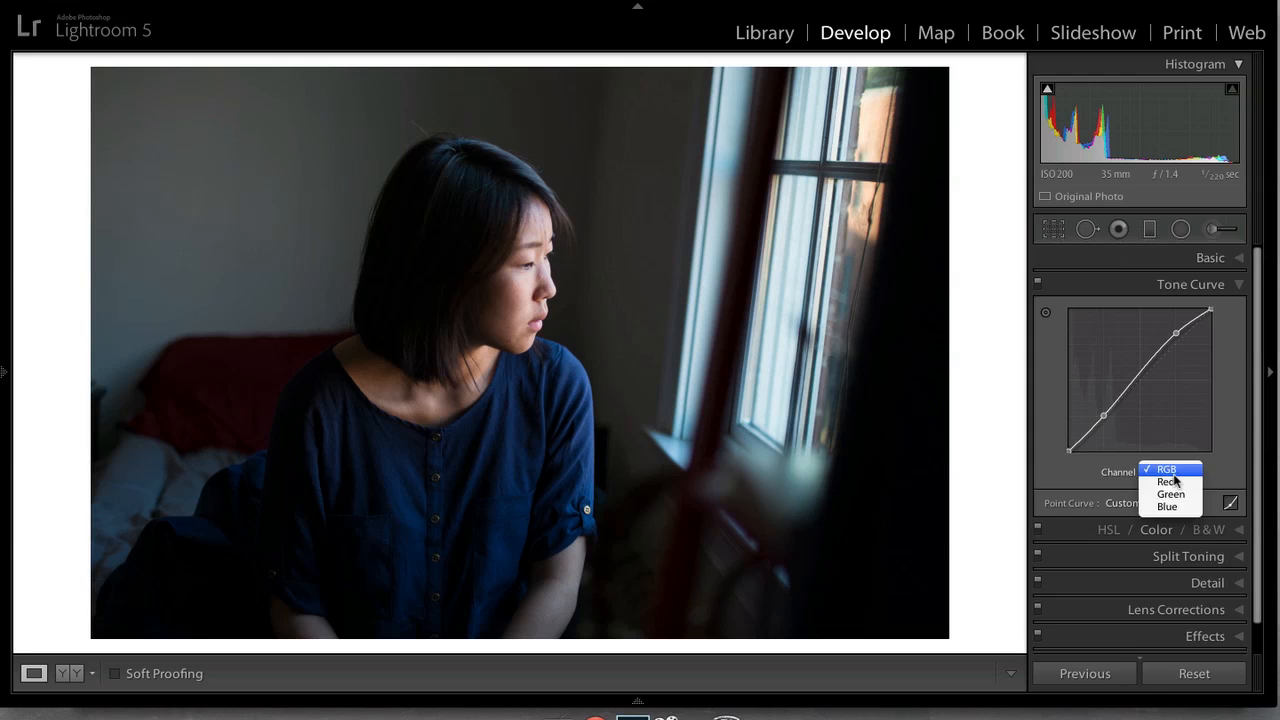
pyautogui.click(1168, 470)
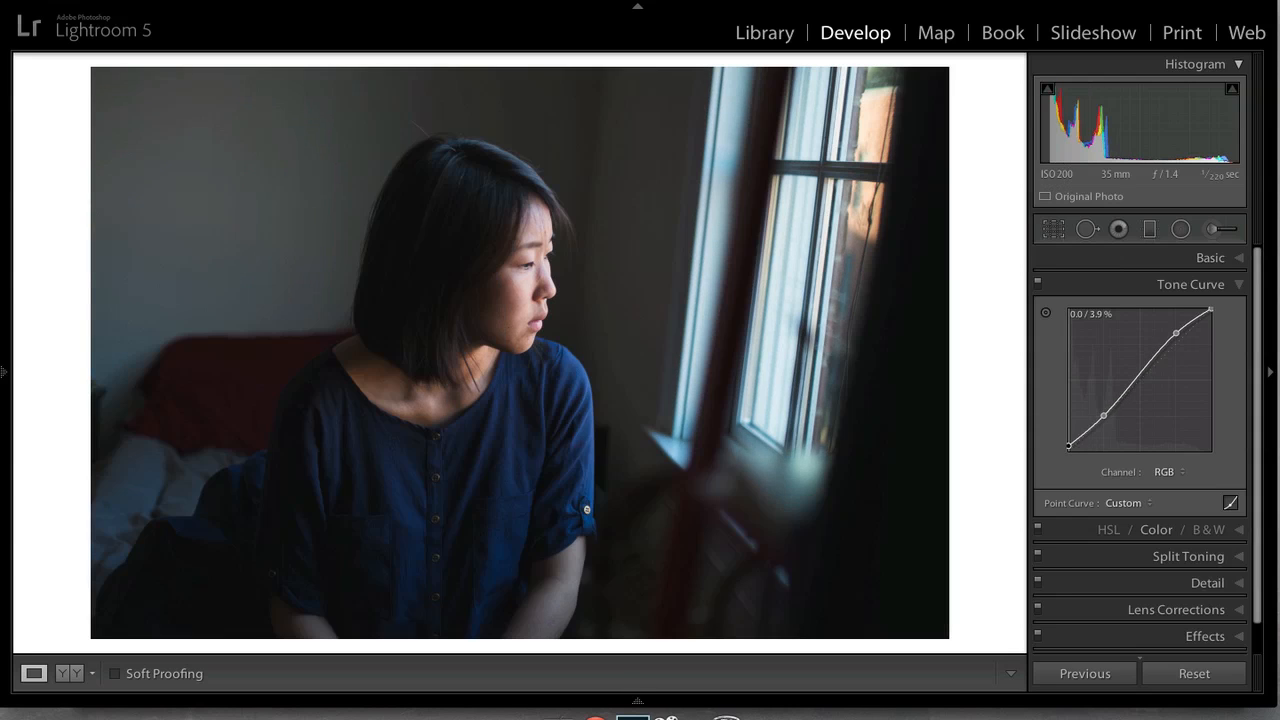
pyautogui.moveTo(1070, 444); pyautogui.dragTo(1070, 435)
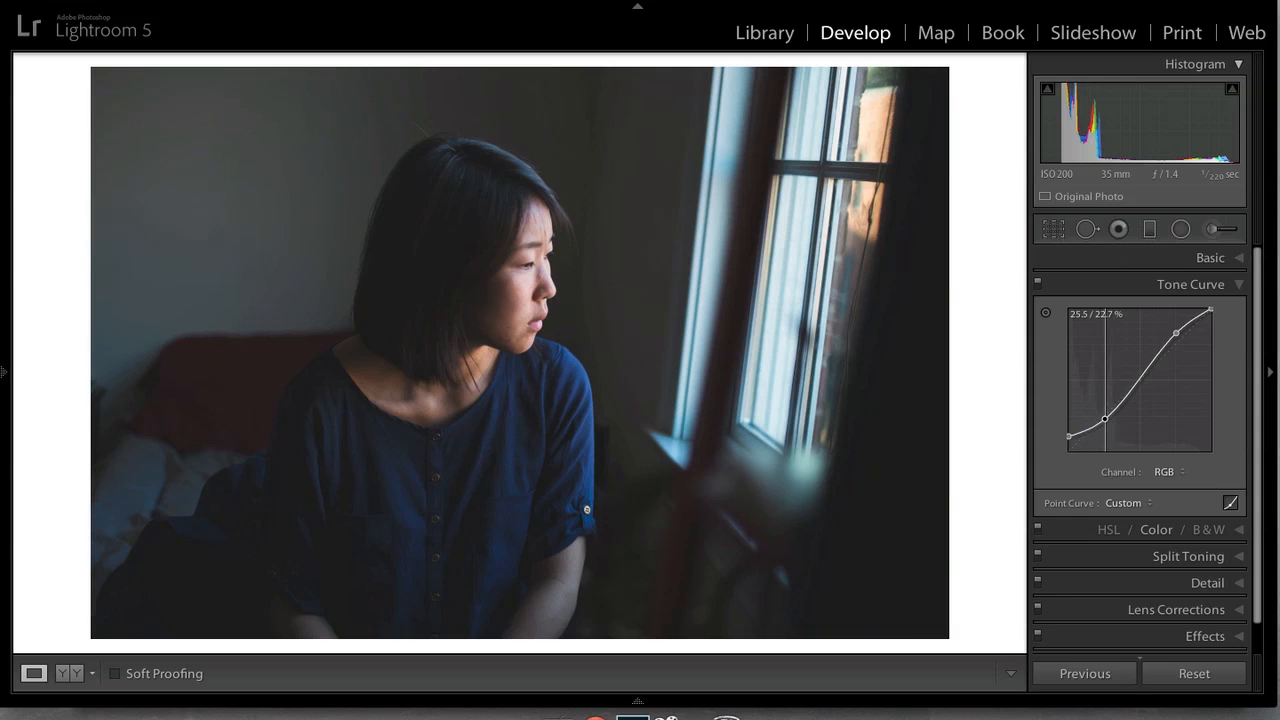
pyautogui.moveTo(1069, 437); pyautogui.dragTo(1072, 435)
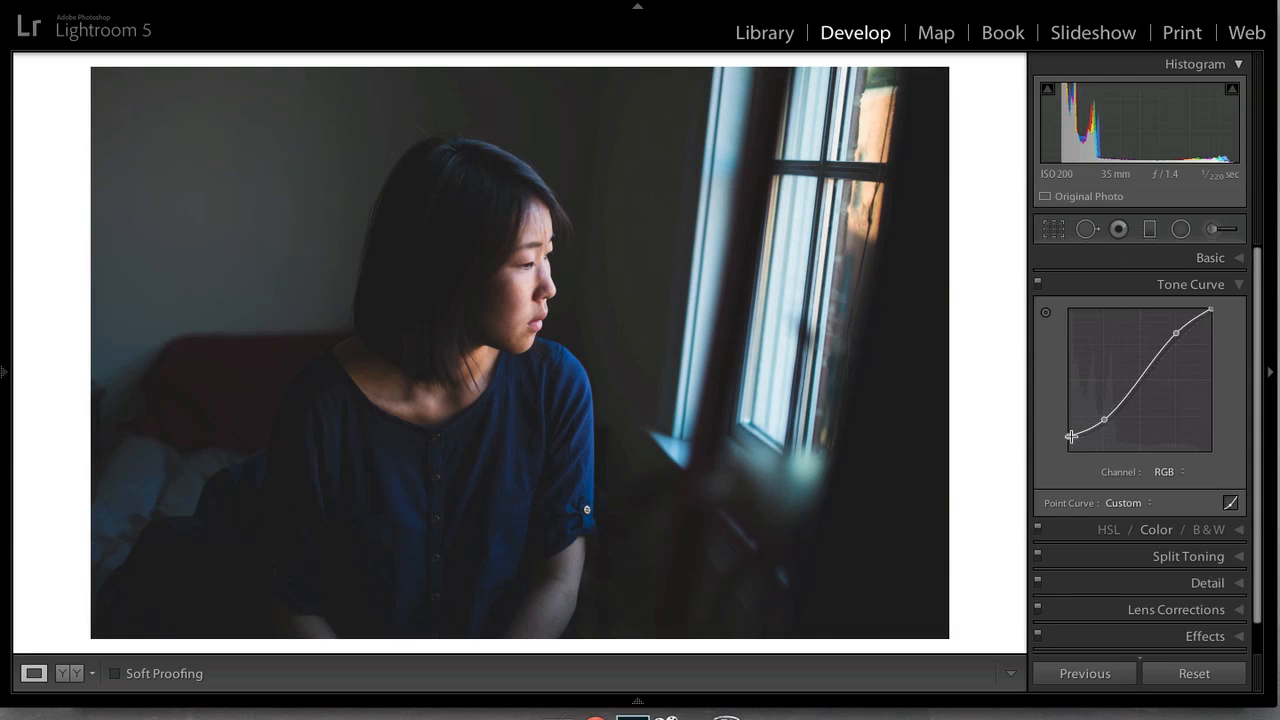
pyautogui.moveTo(1070, 437); pyautogui.dragTo(1062, 440)
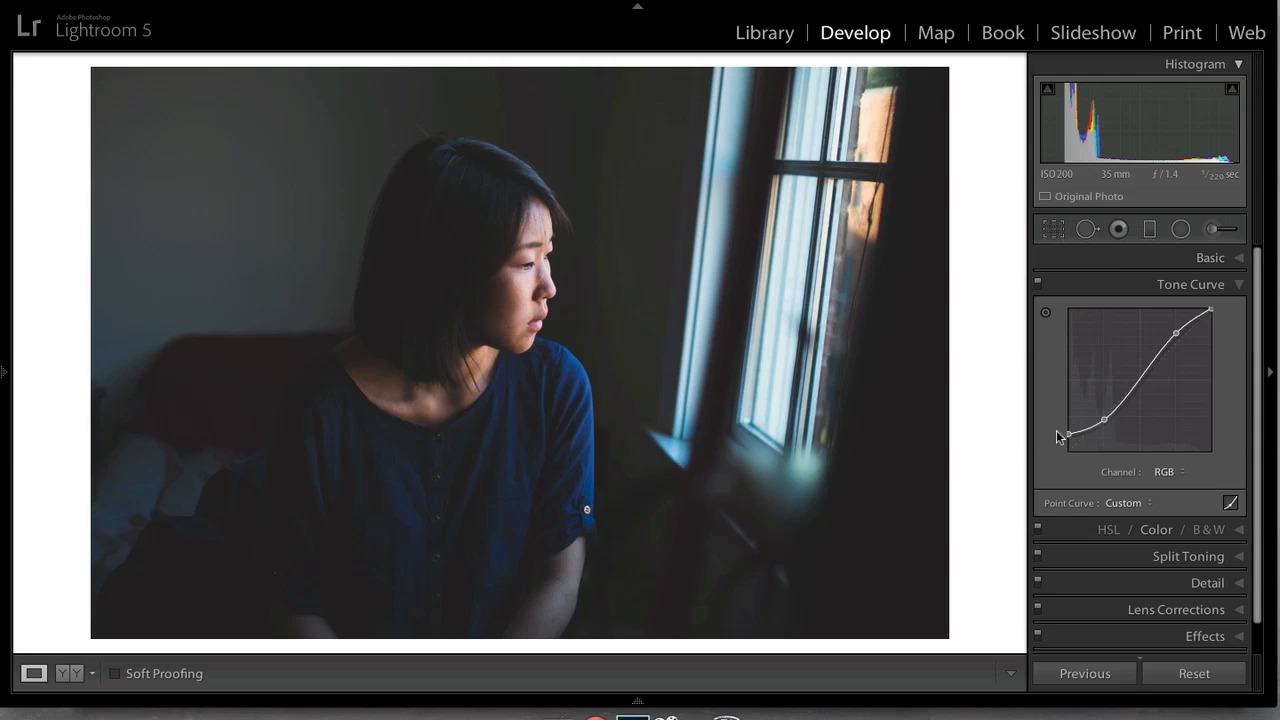
pyautogui.moveTo(856, 436)
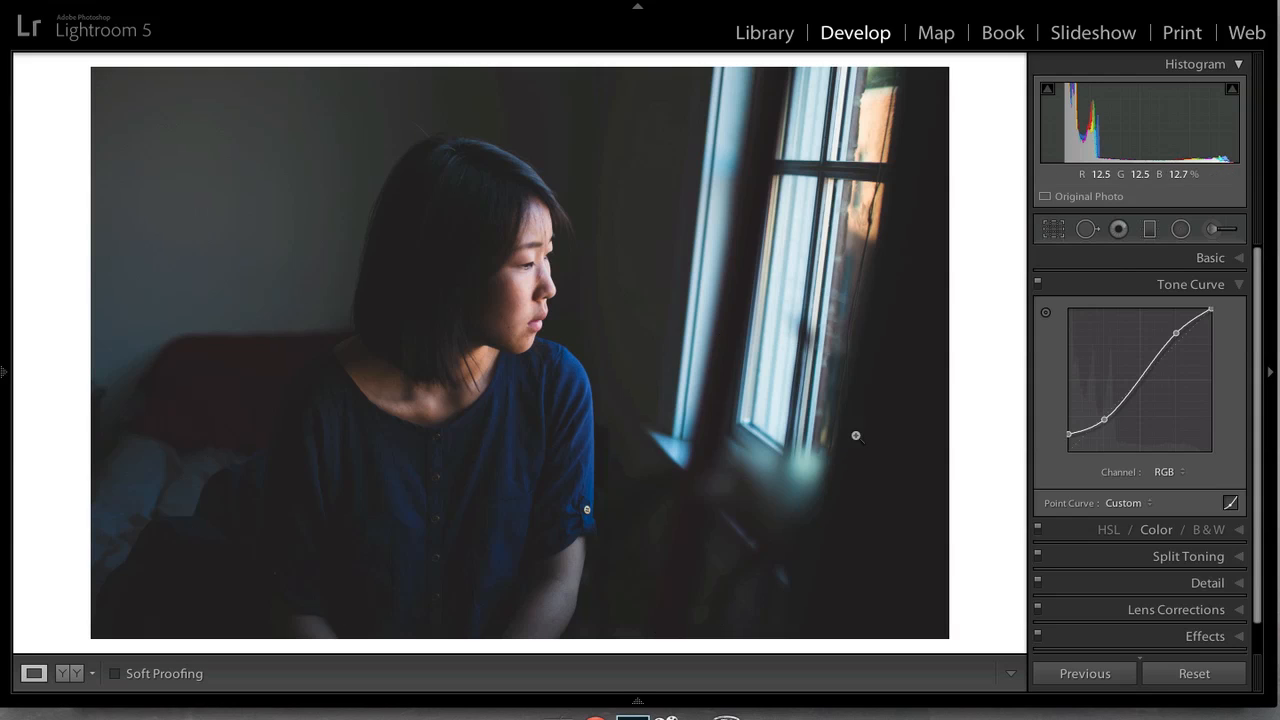
pyautogui.moveTo(1012, 223)
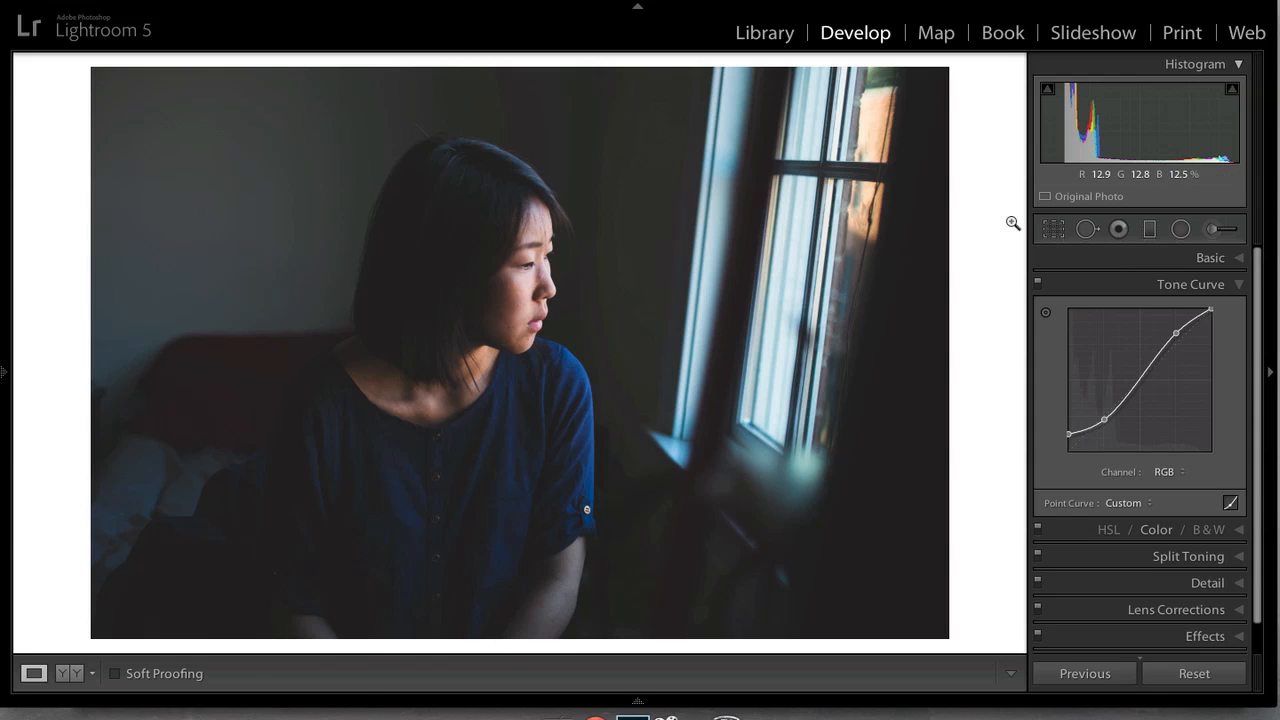
pyautogui.moveTo(1055, 103)
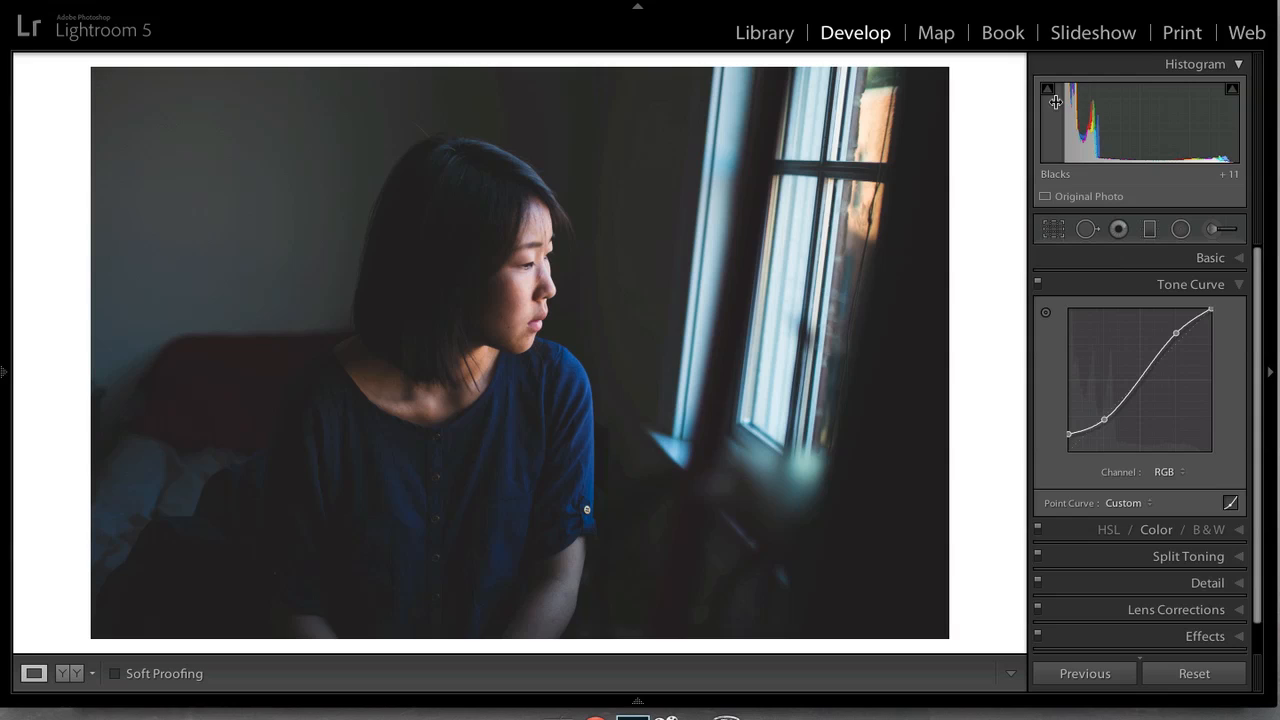
pyautogui.moveTo(1050, 119)
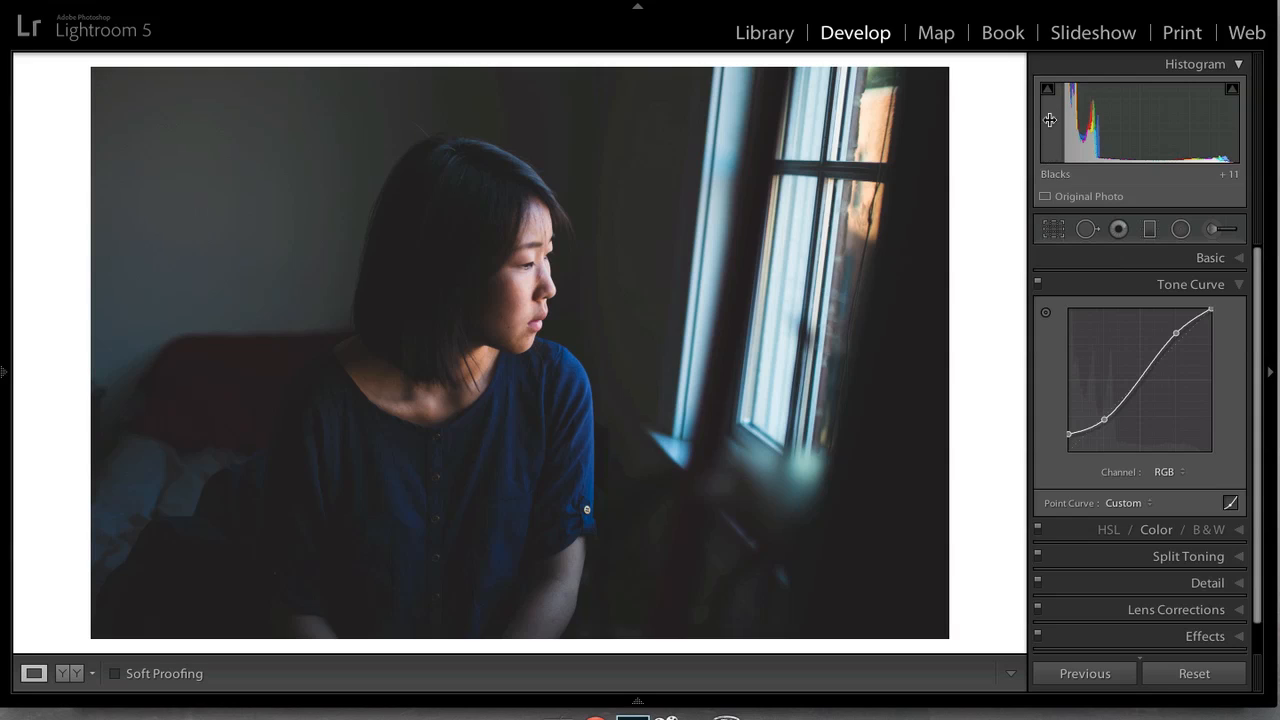
pyautogui.moveTo(1049, 154)
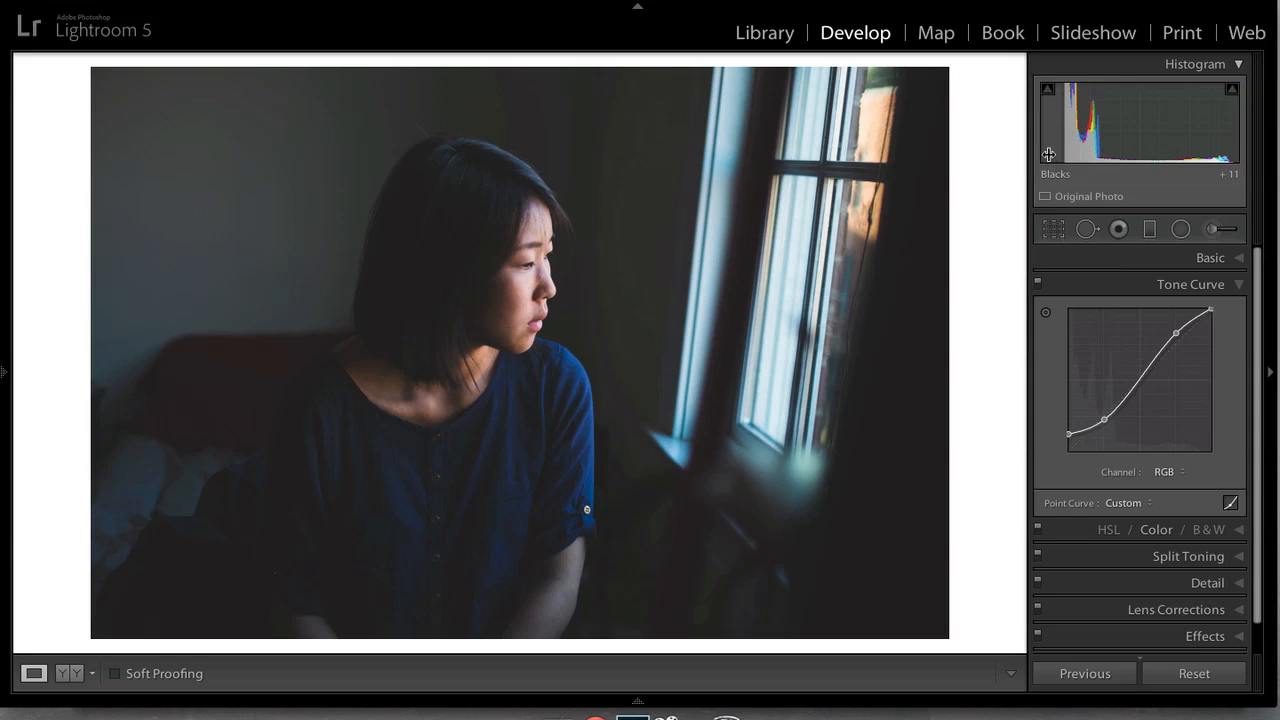
pyautogui.moveTo(1068, 440)
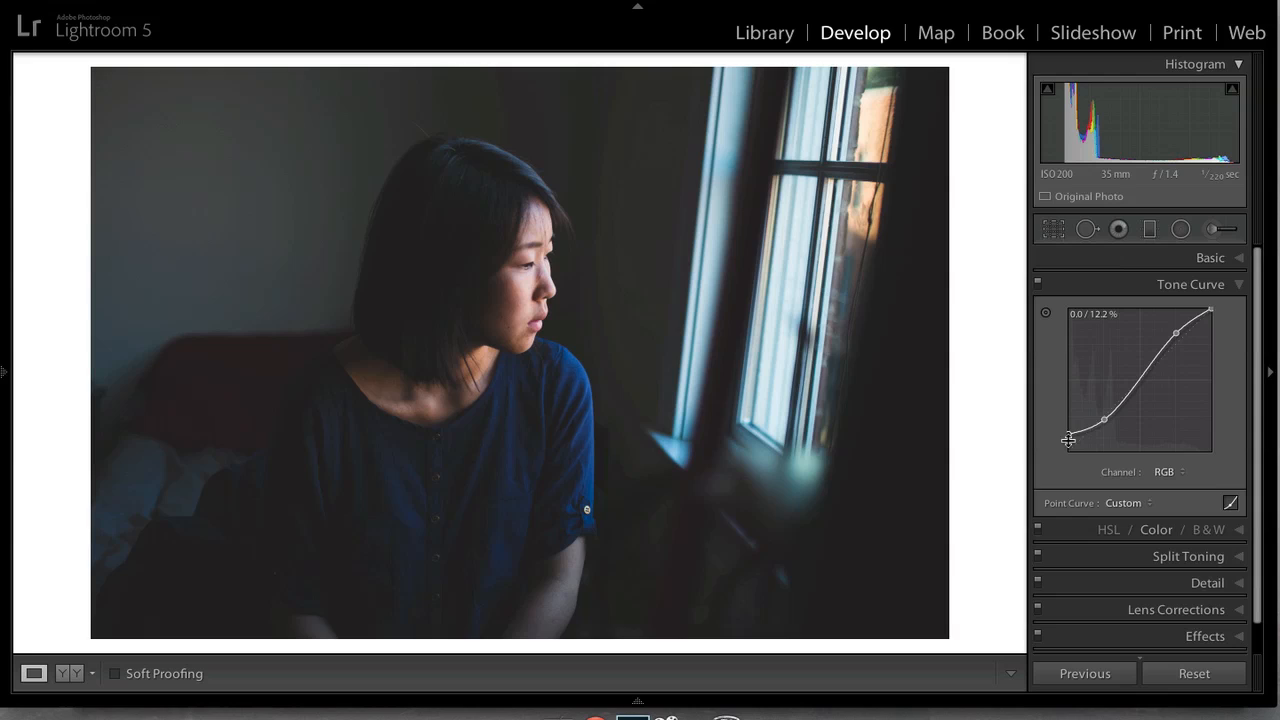
pyautogui.moveTo(1068, 423)
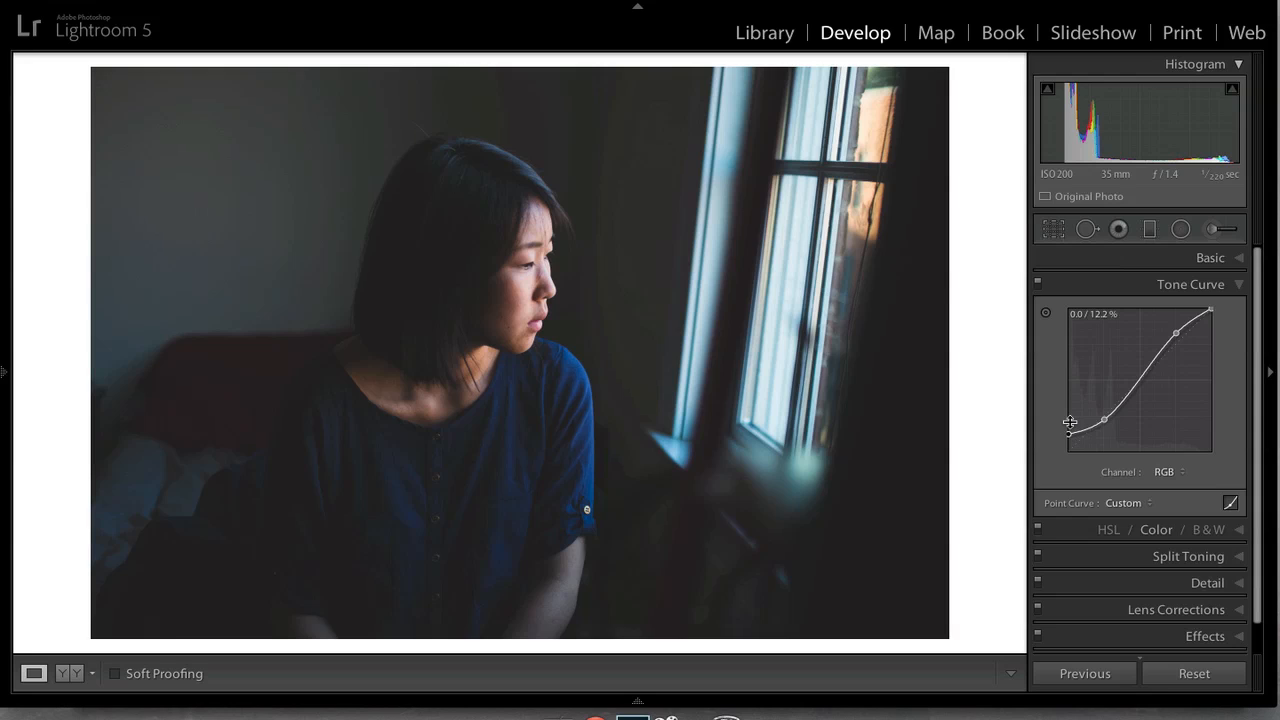
pyautogui.moveTo(1067, 420)
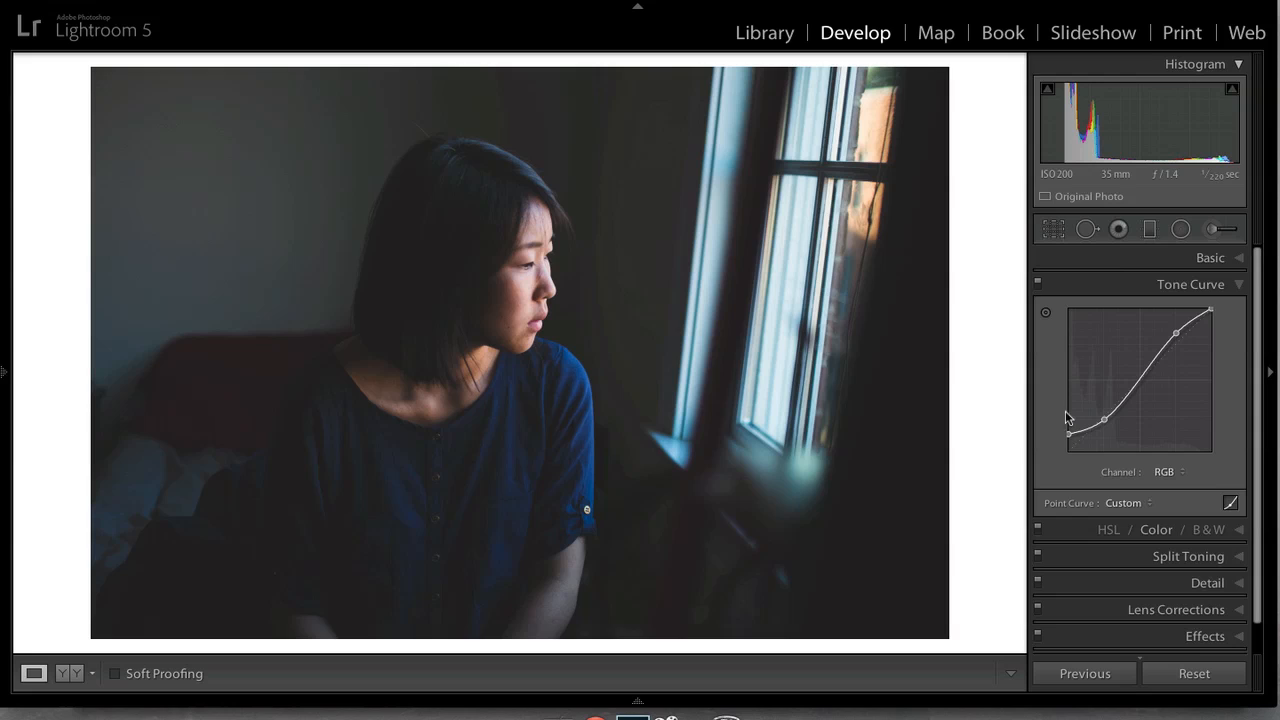
pyautogui.moveTo(937, 347)
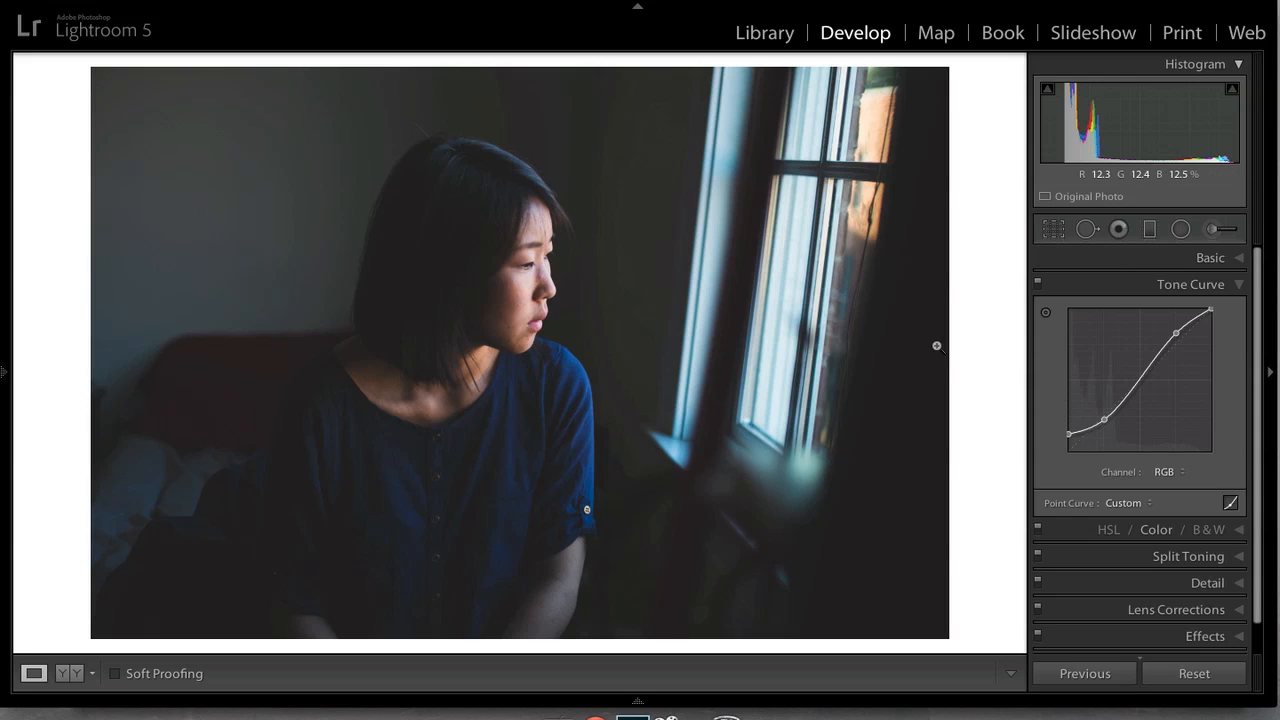
pyautogui.moveTo(930, 337)
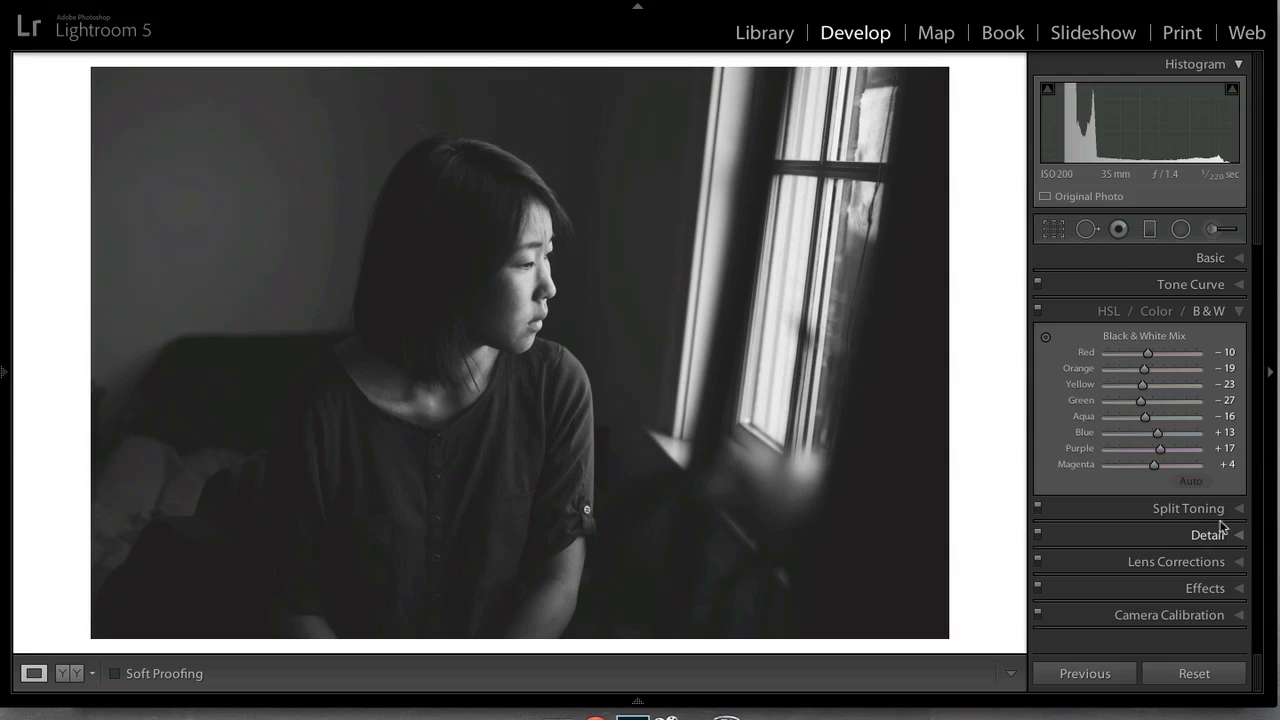
pyautogui.moveTo(908, 458)
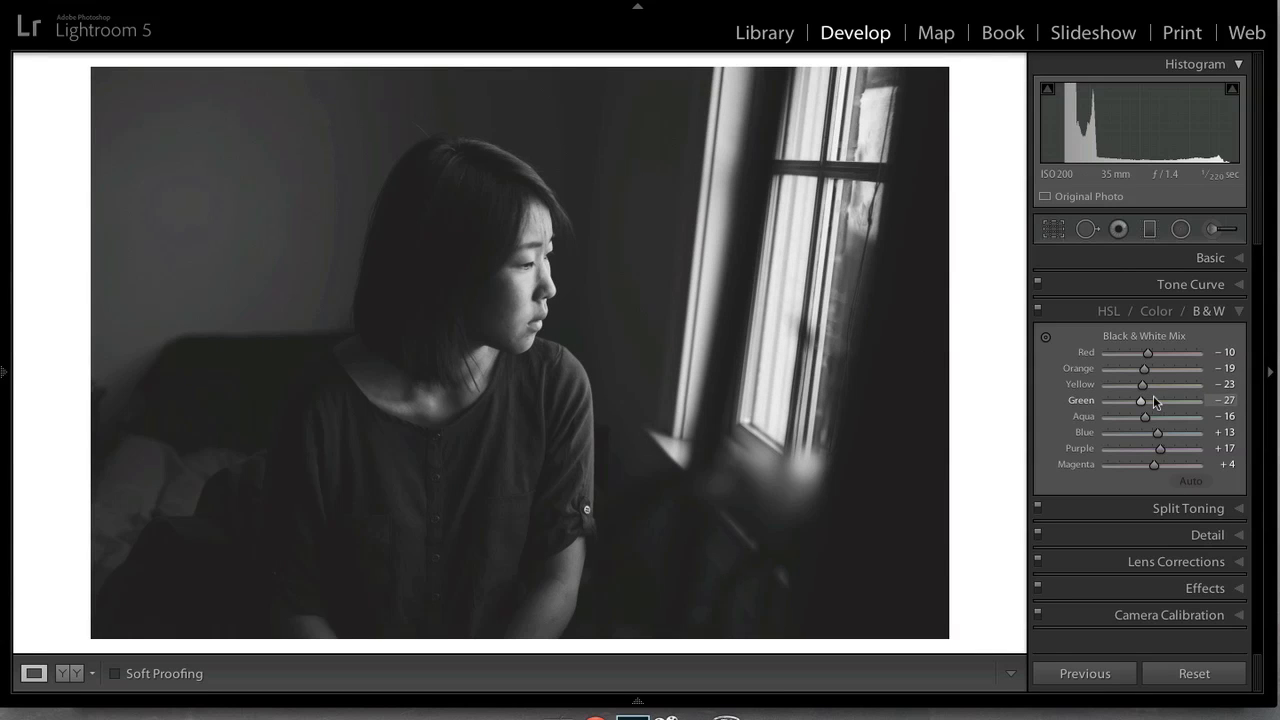
pyautogui.moveTo(1152, 398)
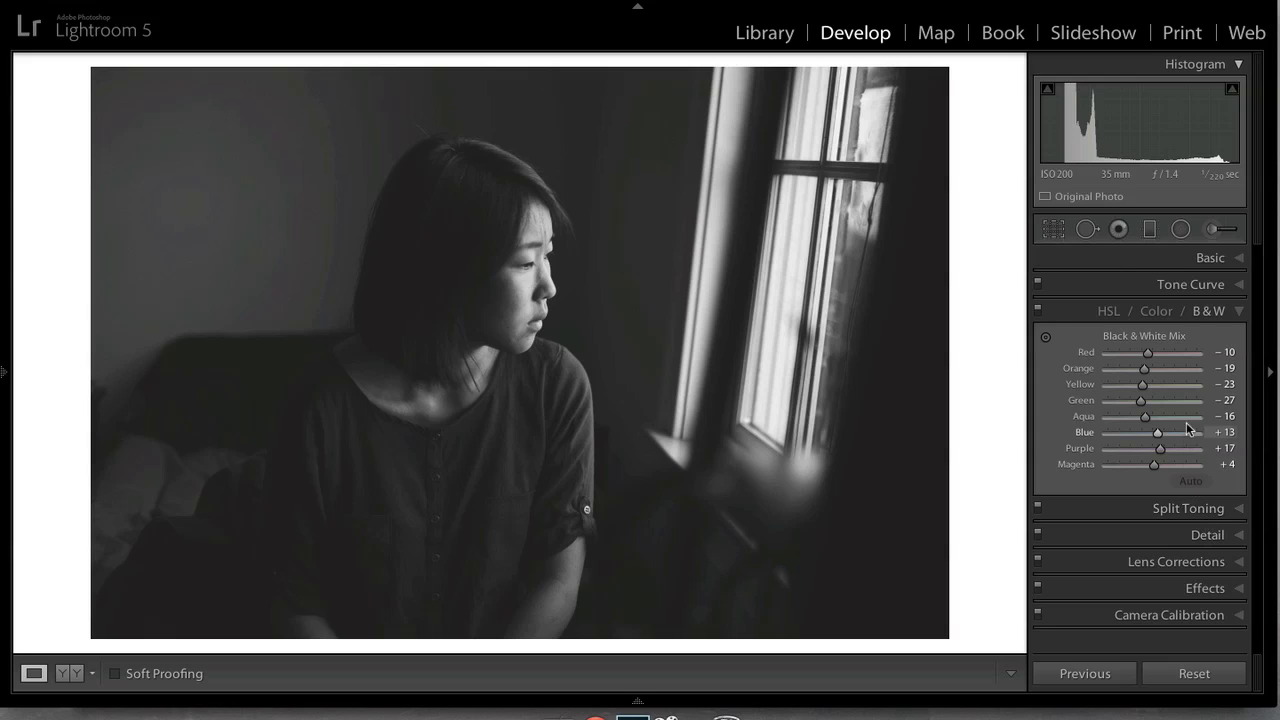
# Set Detail panel sharpening to Amount 54, Radius 1.1 and Detail 34.
pyautogui.click(1190, 284)
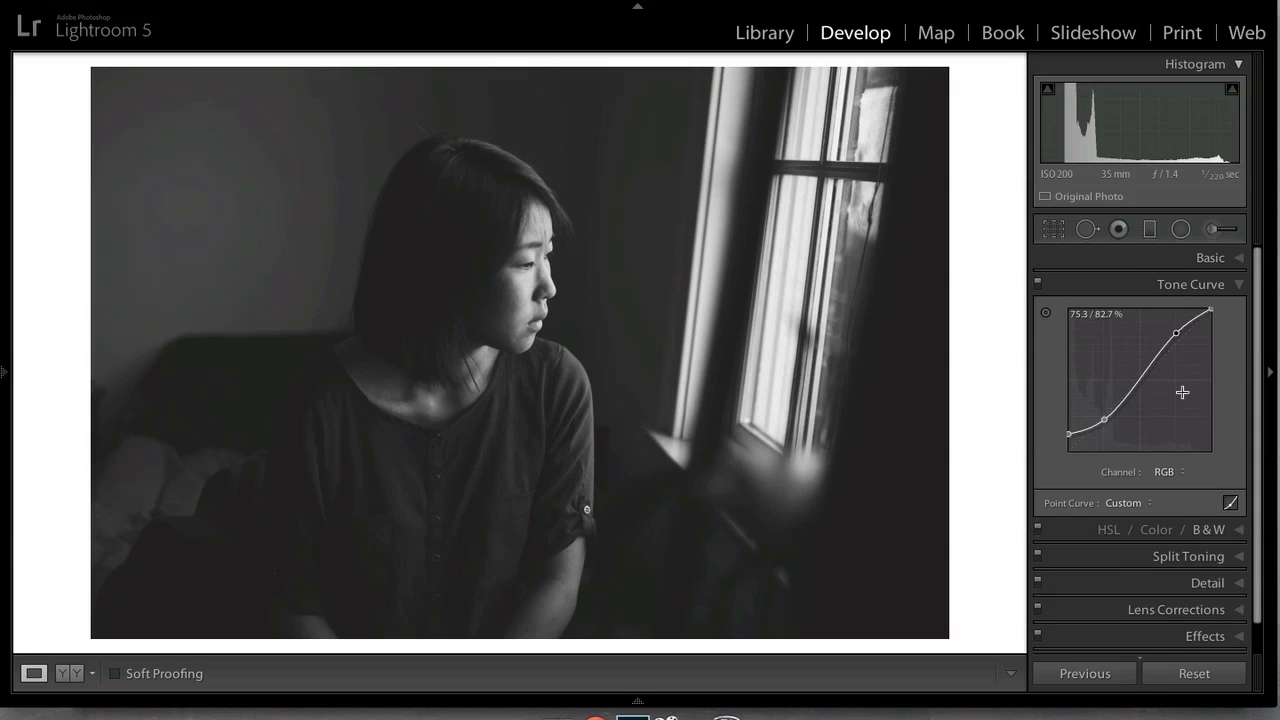
pyautogui.moveTo(1163, 570)
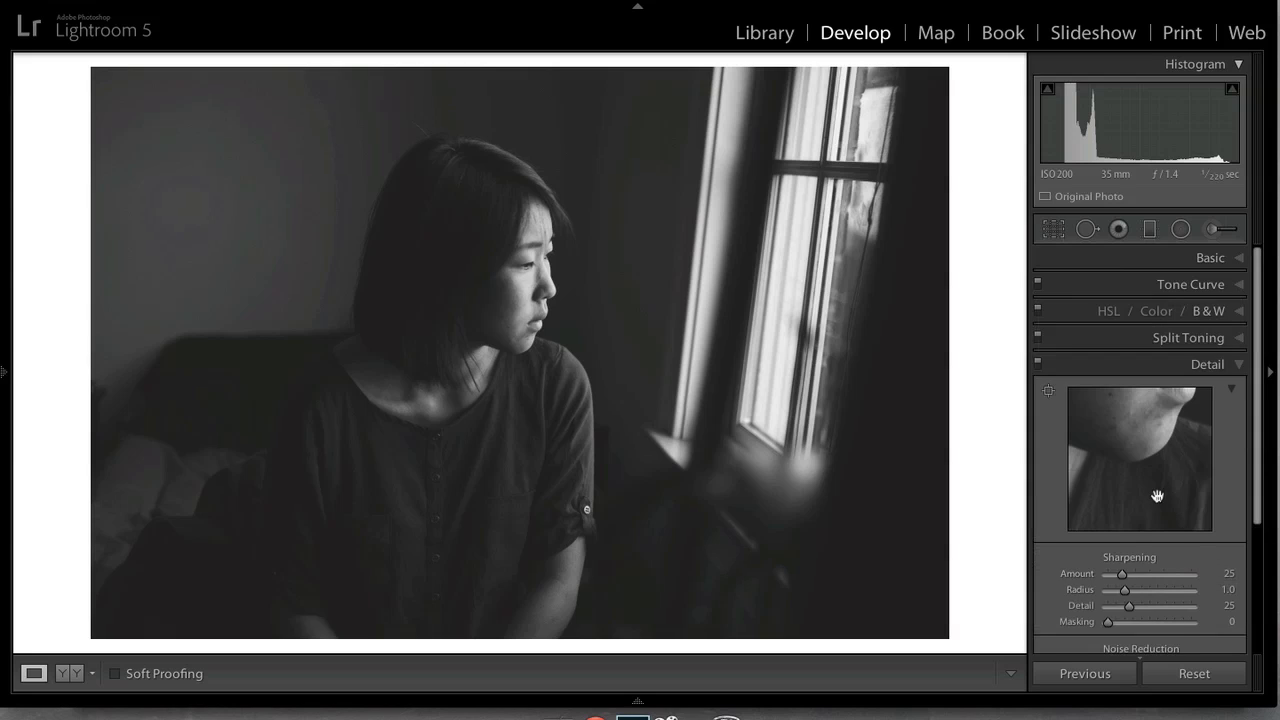
pyautogui.moveTo(1124, 574); pyautogui.dragTo(1138, 574)
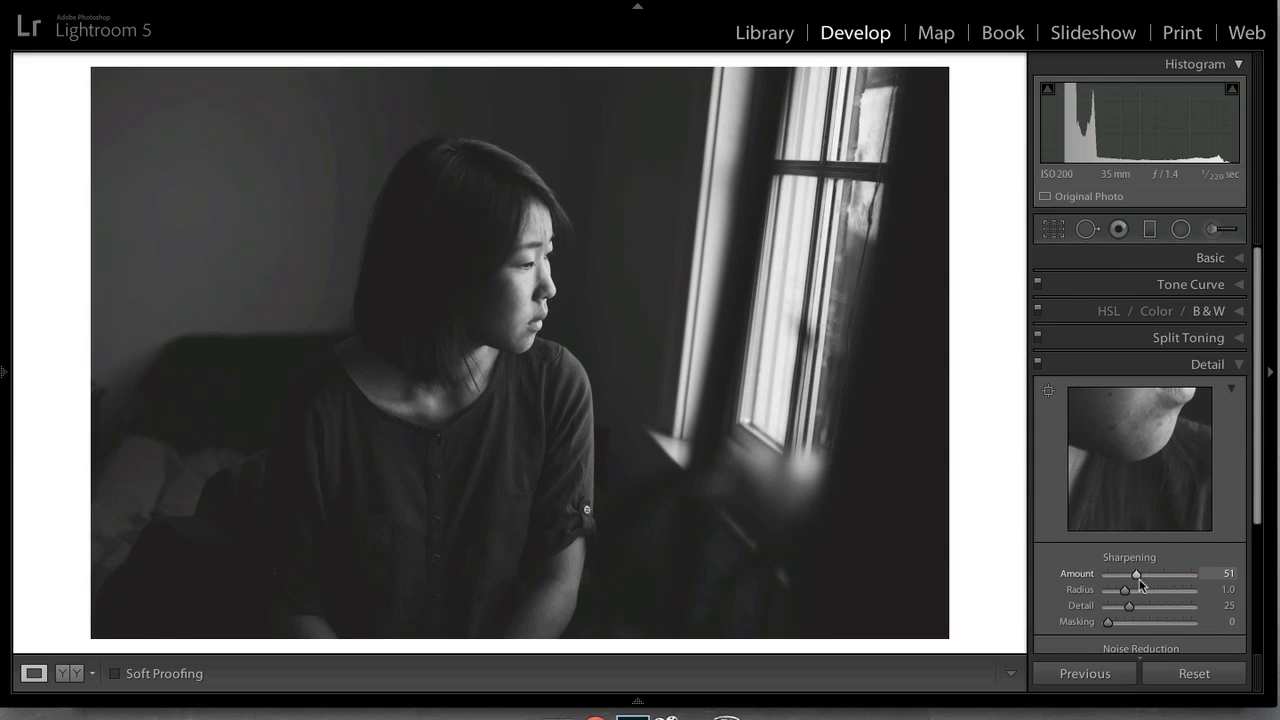
pyautogui.moveTo(1125, 589); pyautogui.dragTo(1132, 589)
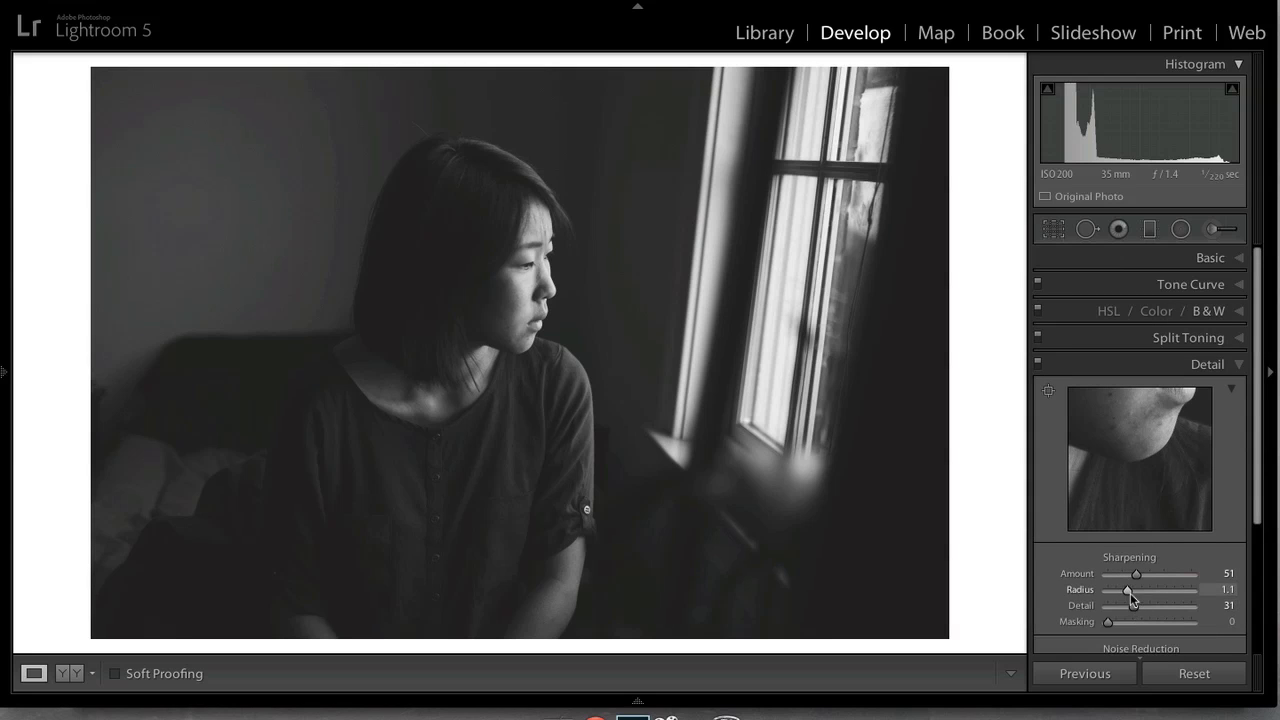
pyautogui.moveTo(1168, 574); pyautogui.dragTo(1175, 574)
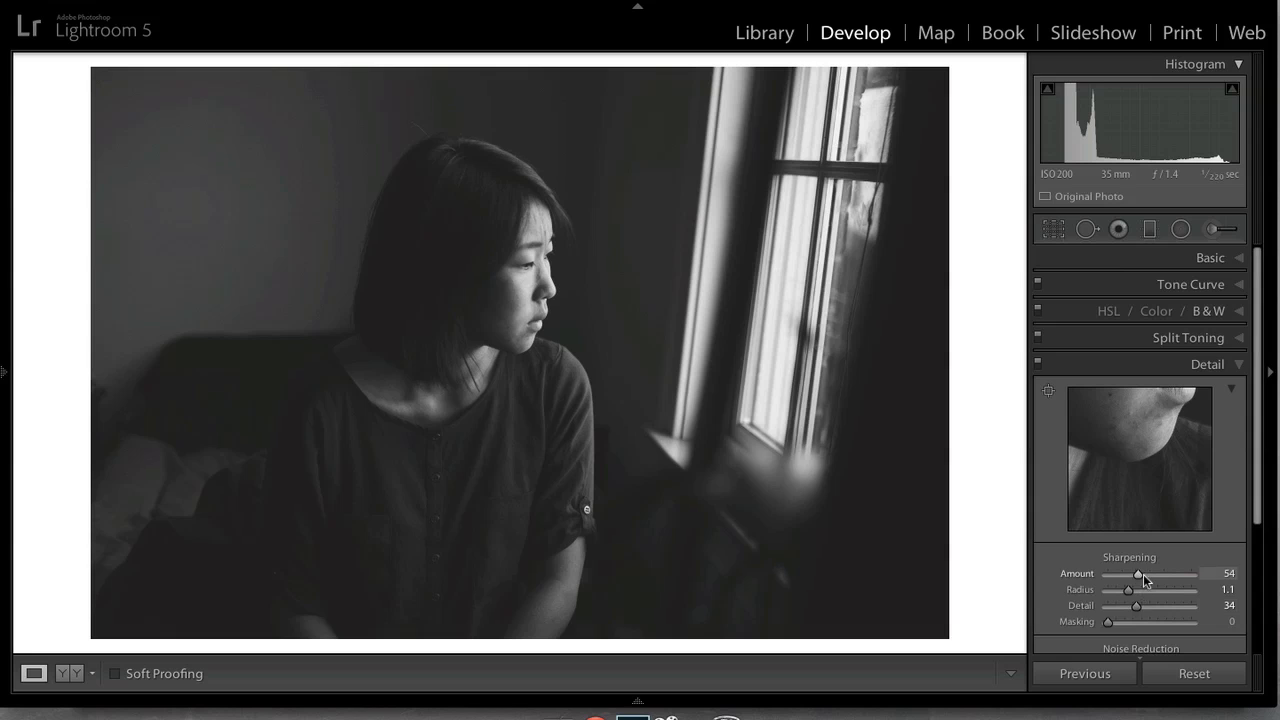
pyautogui.scroll(-3)
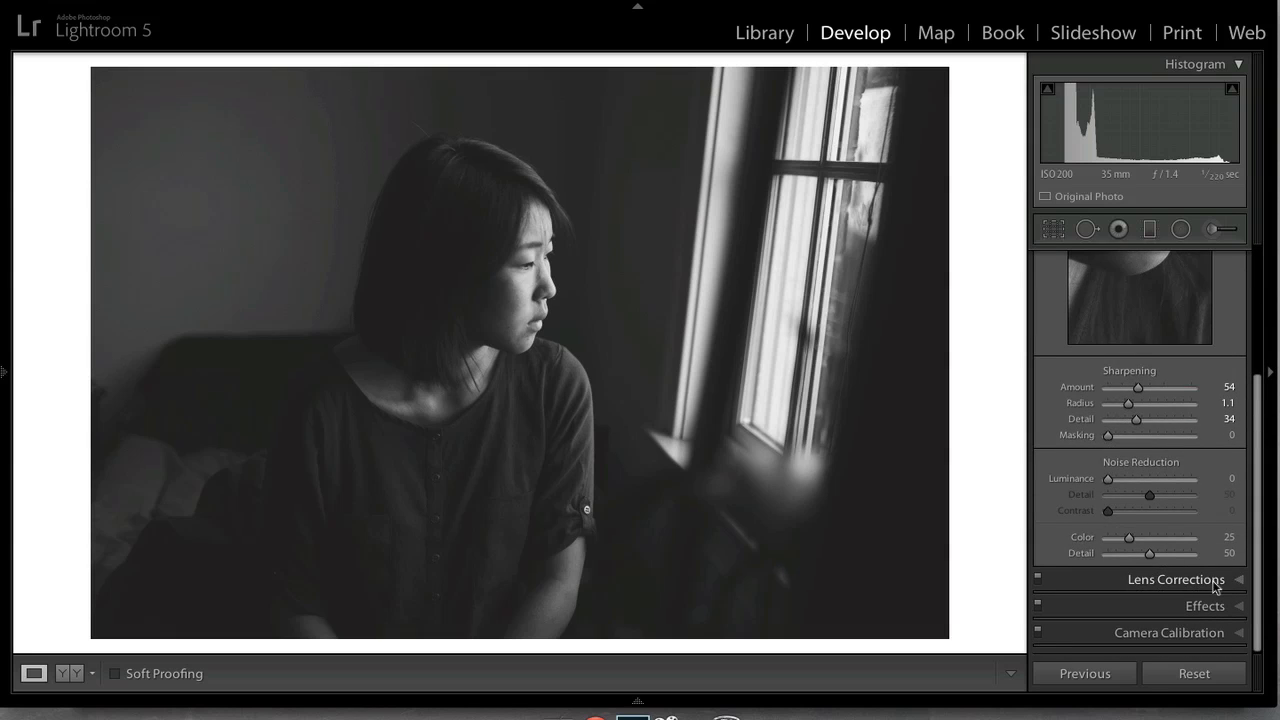
pyautogui.scroll(3)
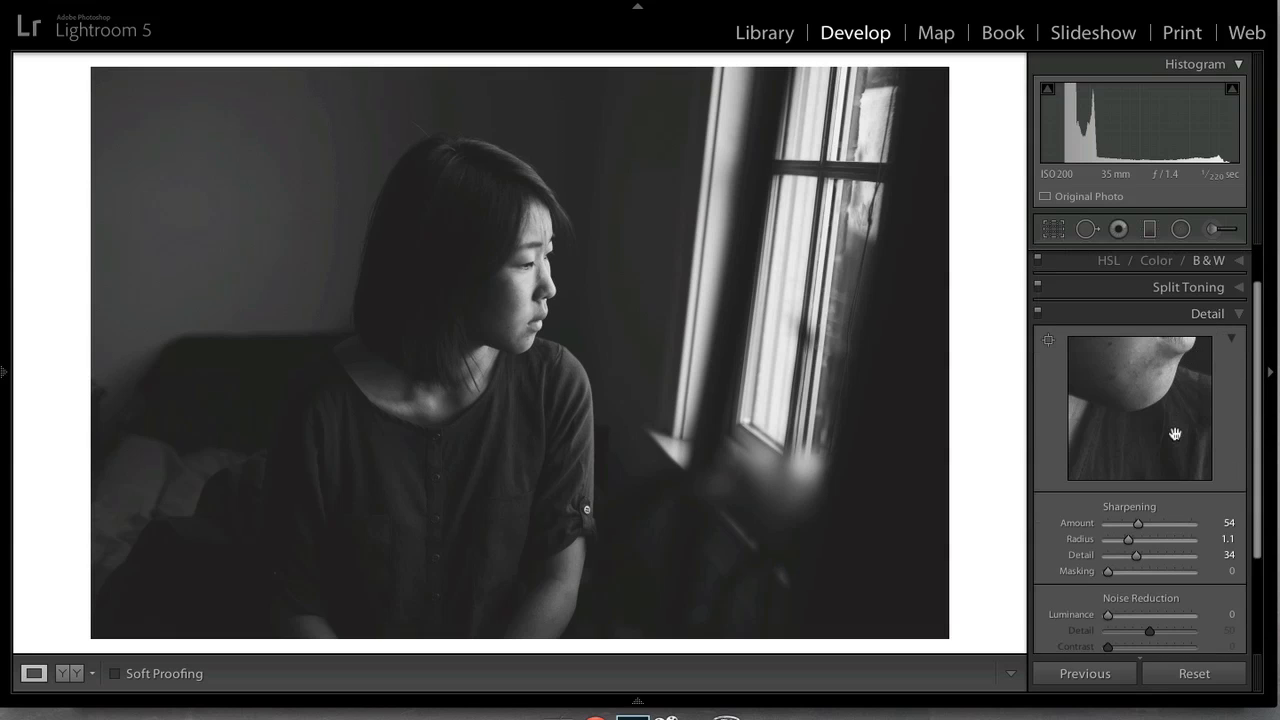
pyautogui.scroll(-3)
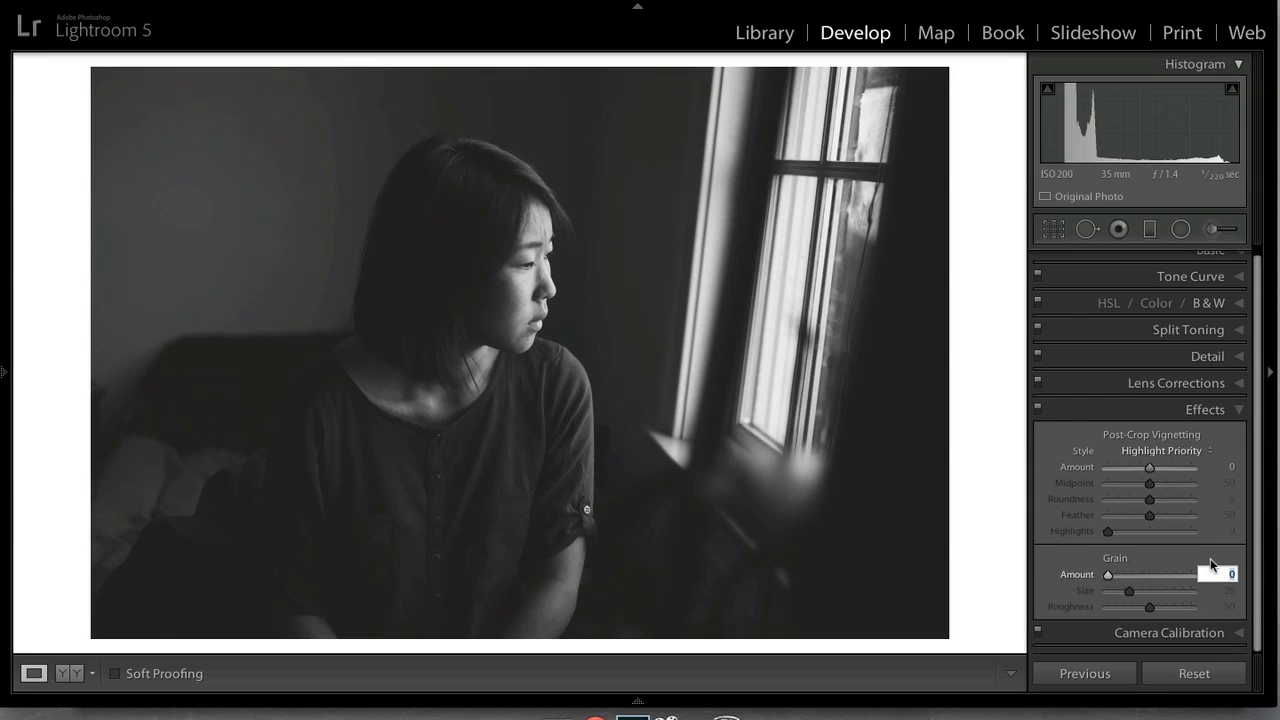
# Add grain at amount 30 and size 25, and apply a negative post-crop vignette.
pyautogui.moveTo(1109, 574); pyautogui.dragTo(1133, 574)
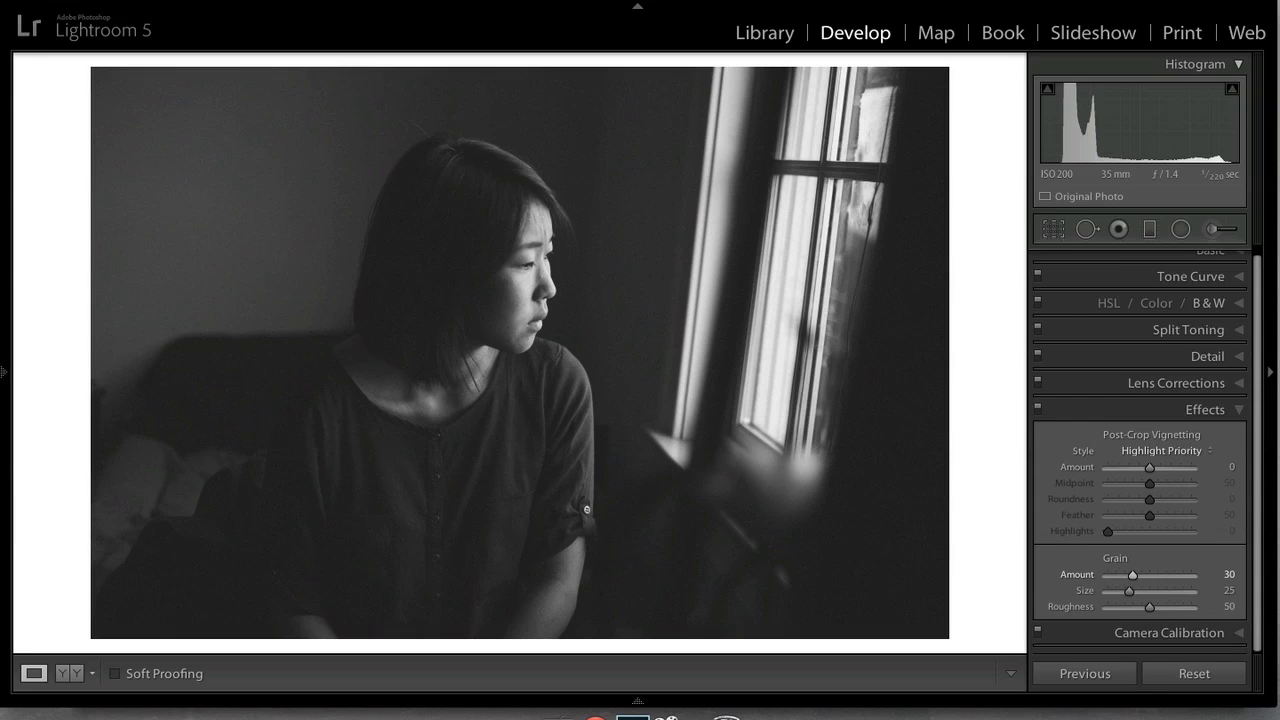
pyautogui.moveTo(720, 265)
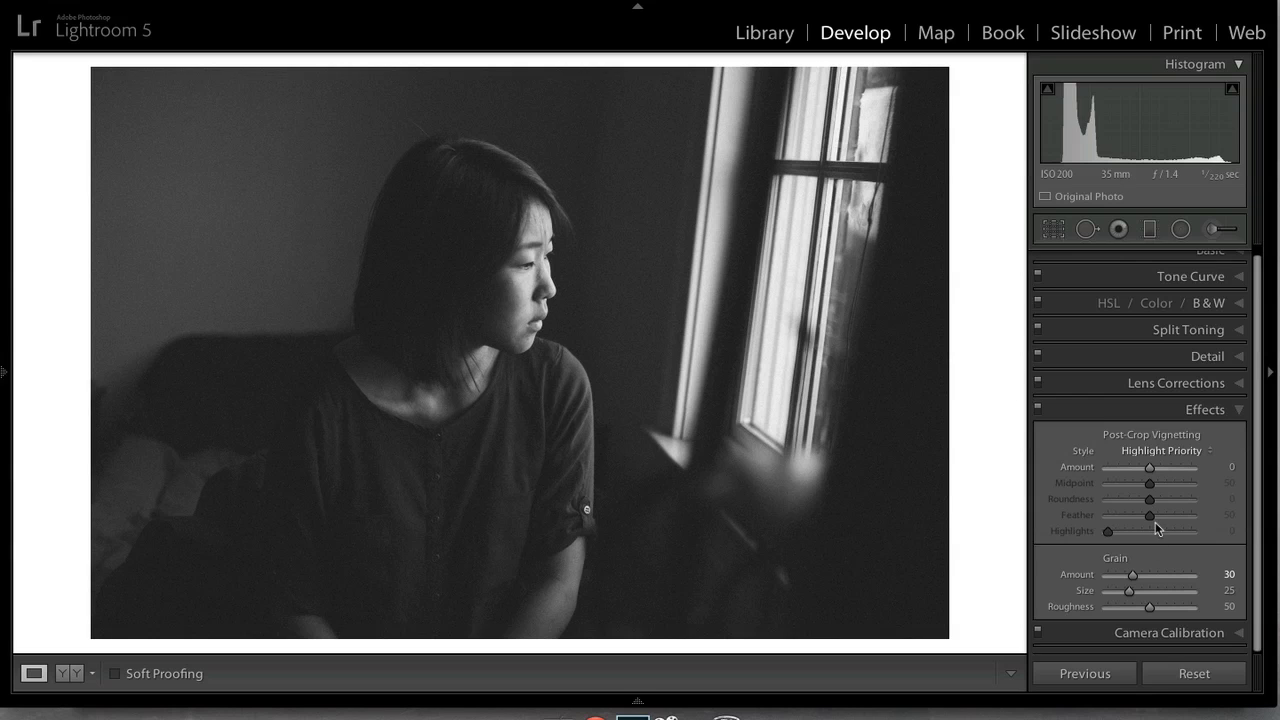
pyautogui.moveTo(1150, 597); pyautogui.dragTo(1215, 597)
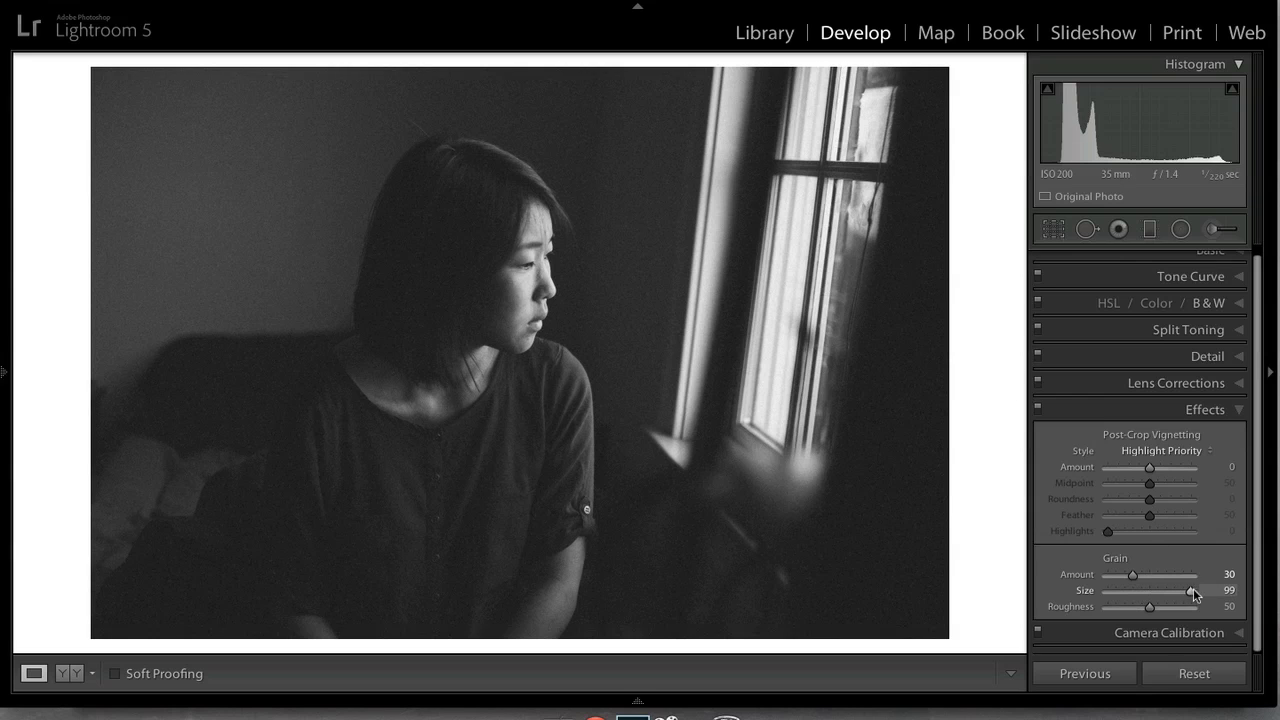
pyautogui.moveTo(1192, 590); pyautogui.dragTo(1147, 590)
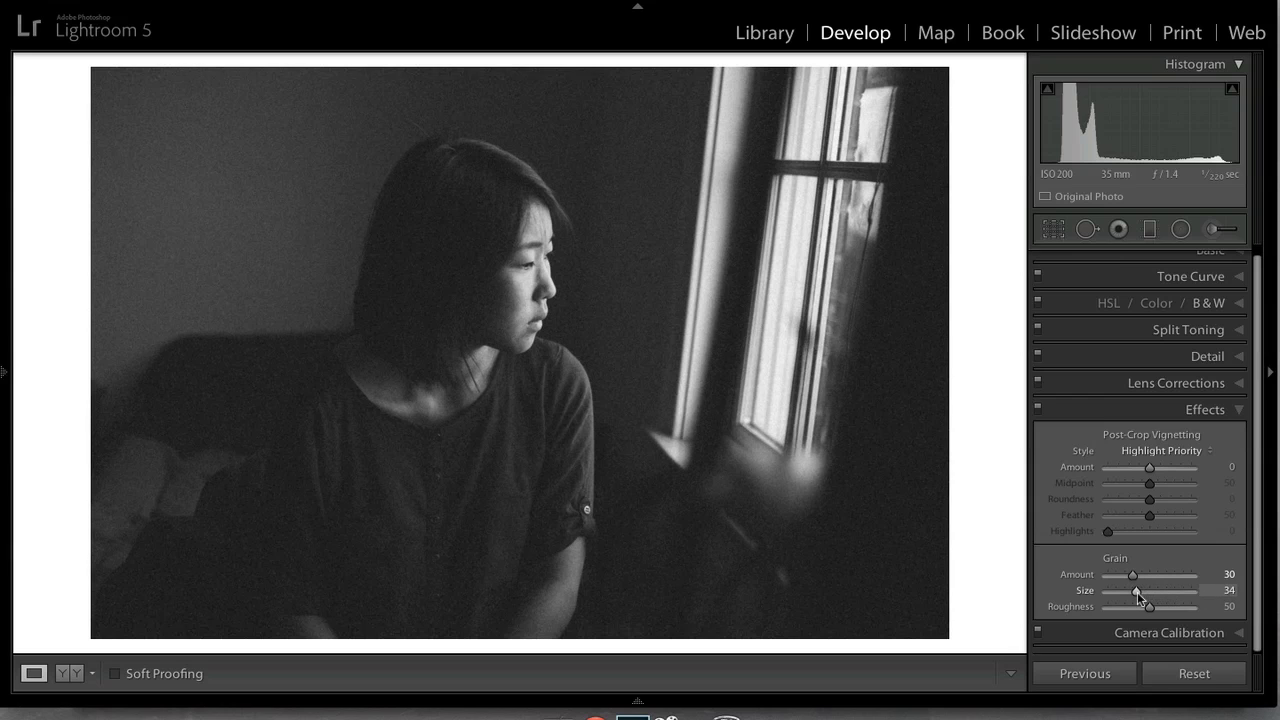
pyautogui.moveTo(1145, 590); pyautogui.dragTo(1128, 590)
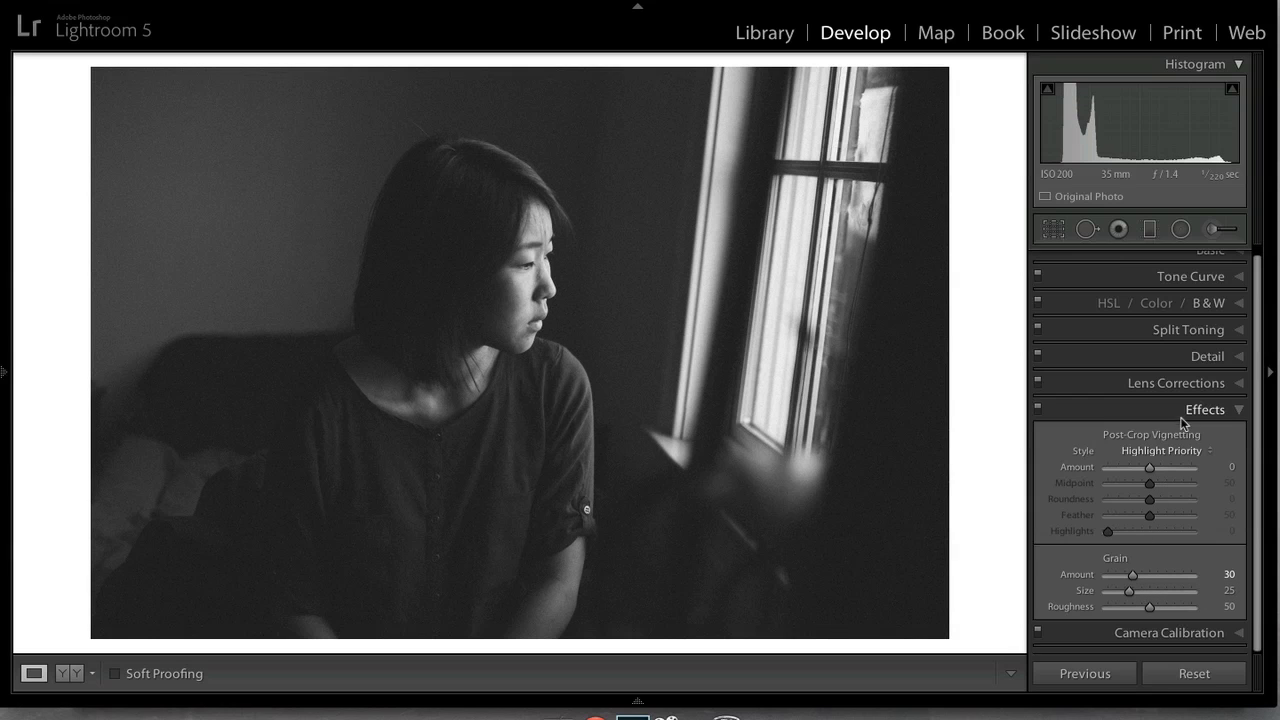
pyautogui.moveTo(1150, 467); pyautogui.dragTo(1144, 467)
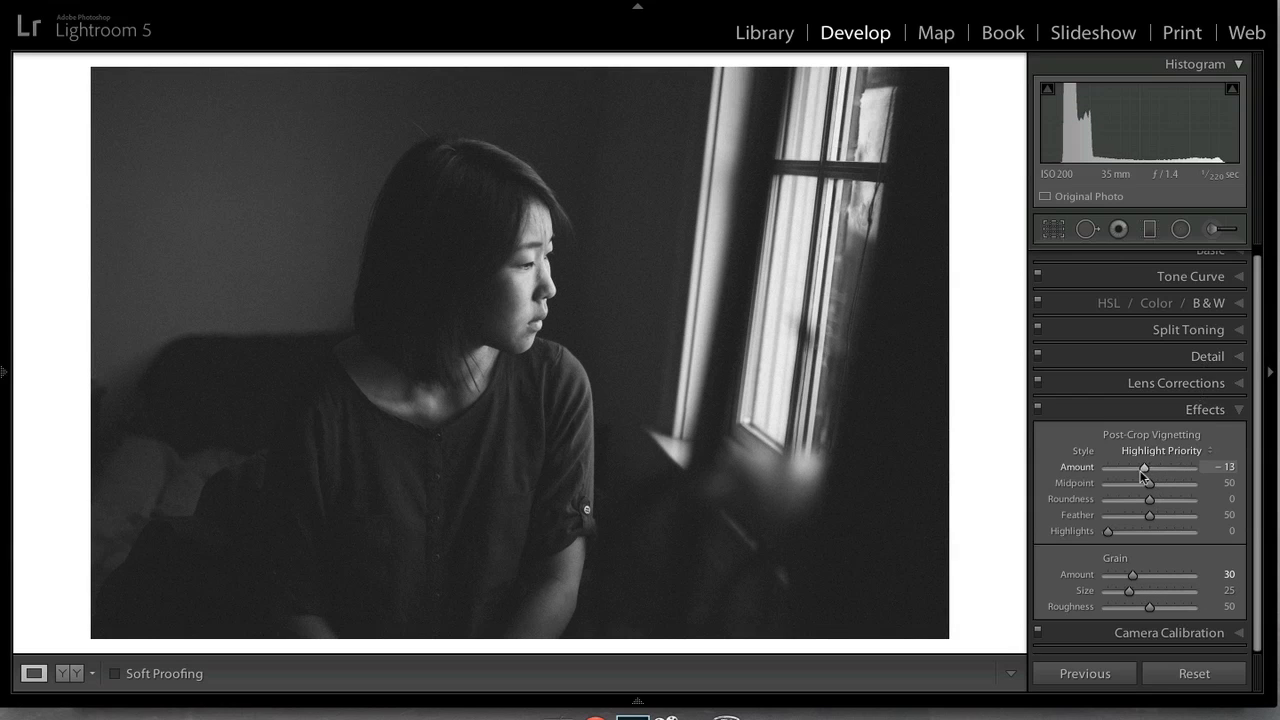
pyautogui.moveTo(1143, 468); pyautogui.dragTo(1128, 468)
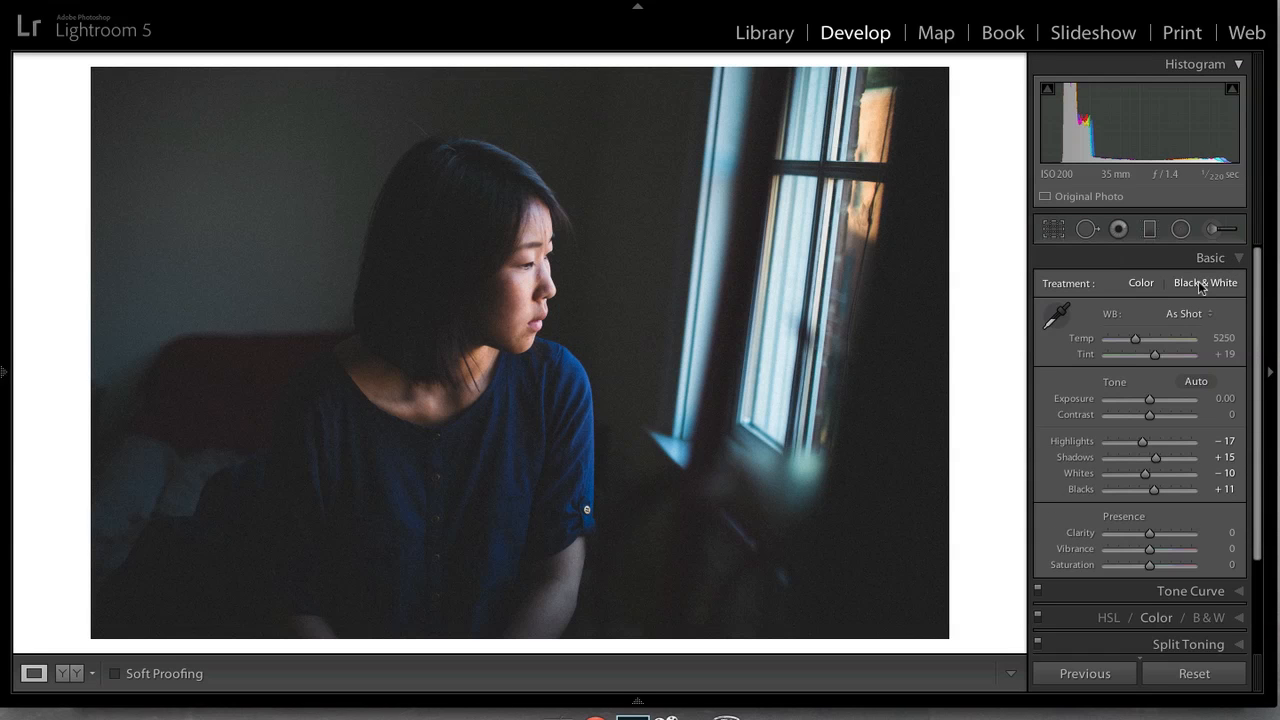
pyautogui.moveTo(838, 290)
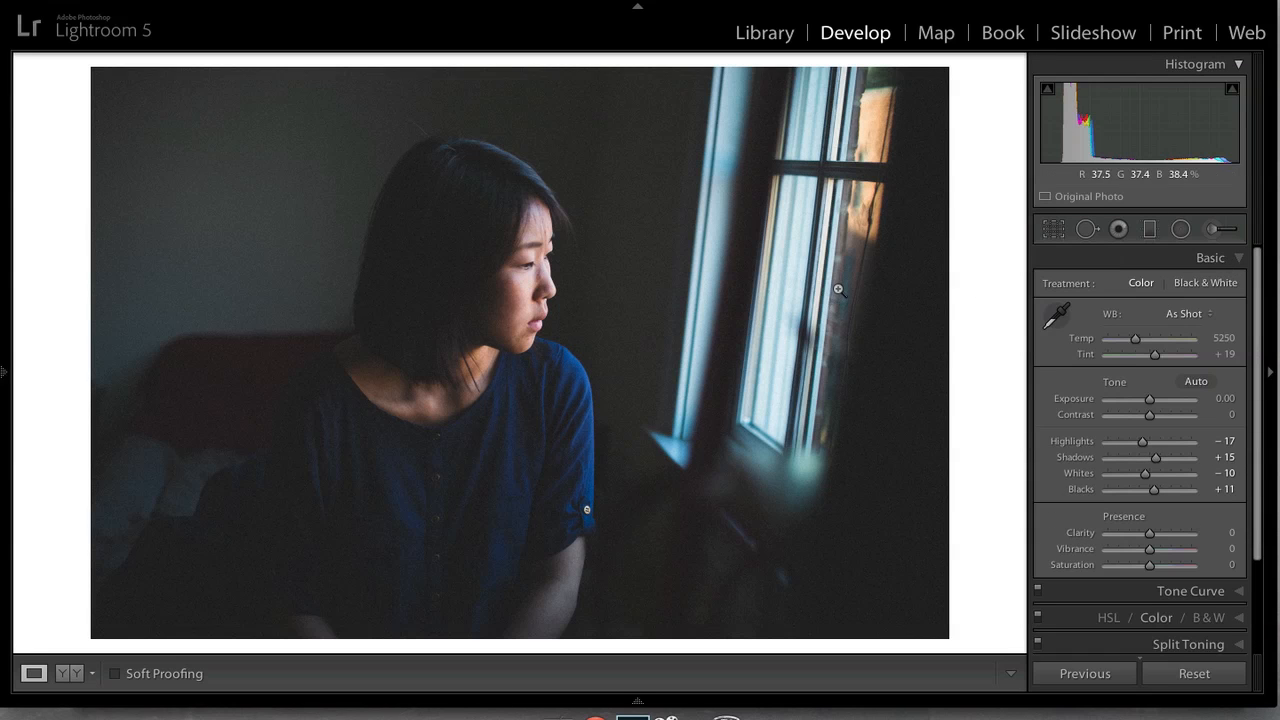
# Set the Treatment to Black & White and show the Tone Curve panel.
pyautogui.click(1205, 282)
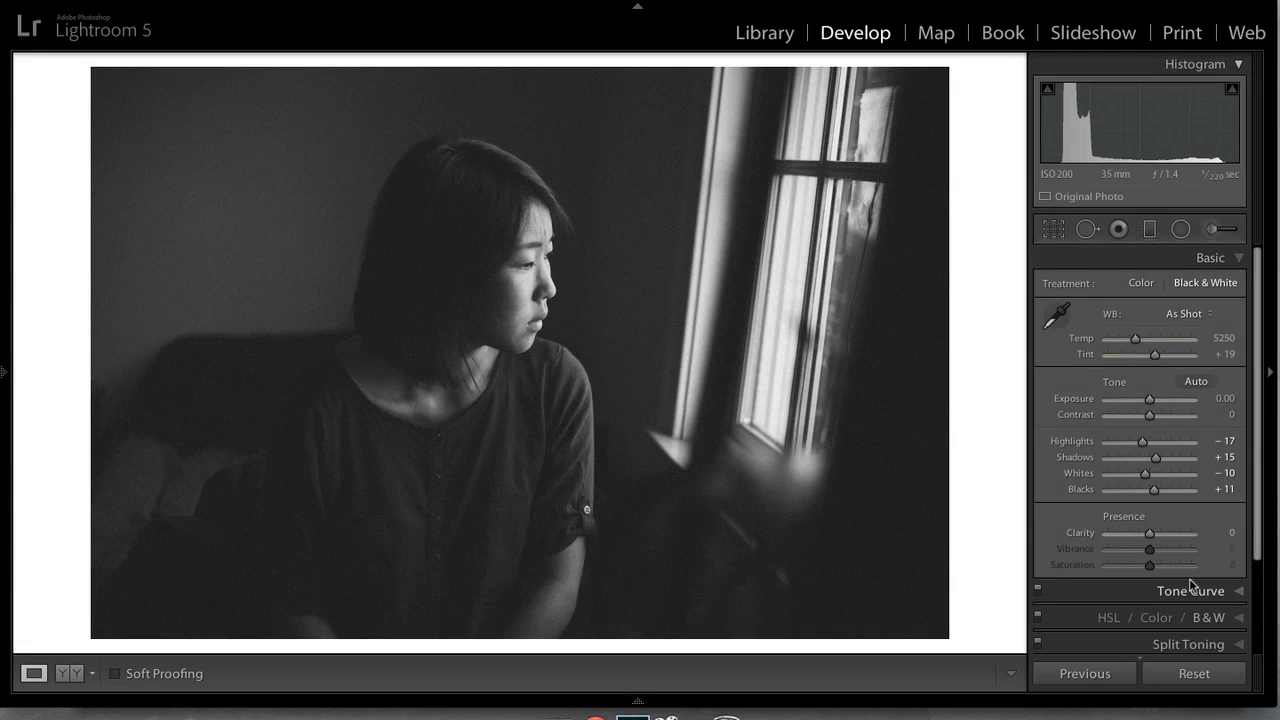
pyautogui.click(1190, 589)
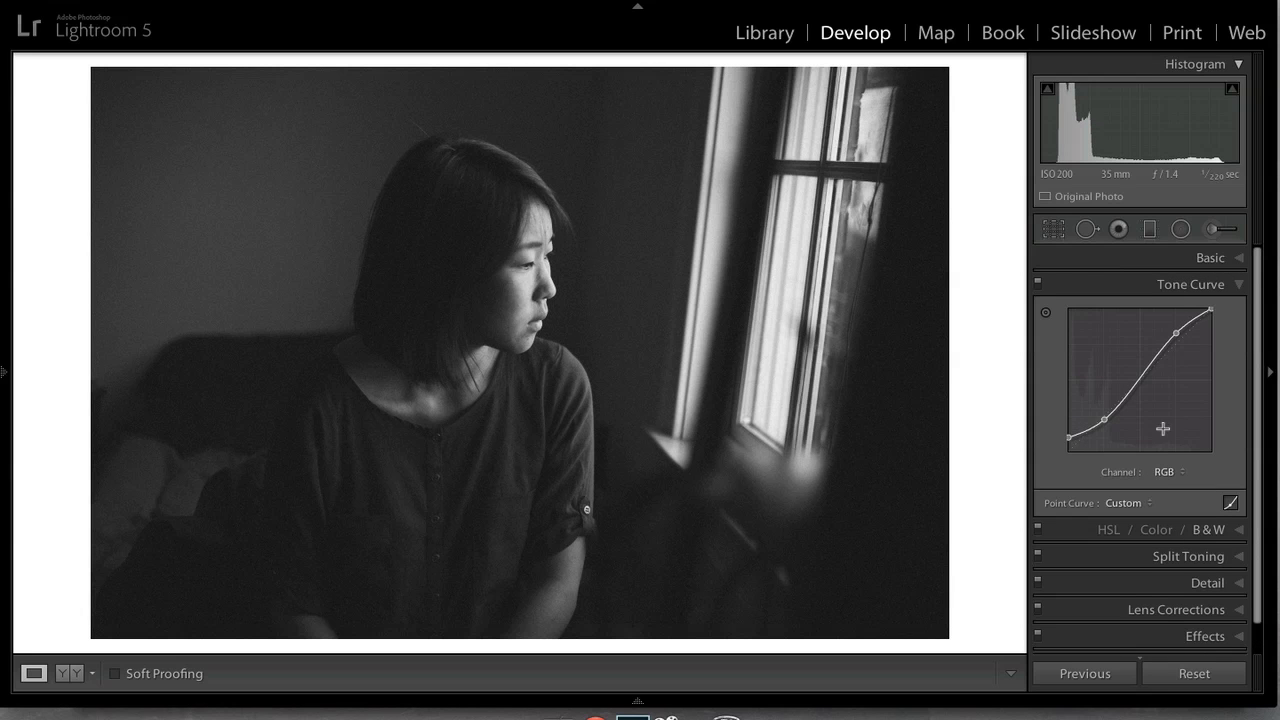
pyautogui.click(1141, 283)
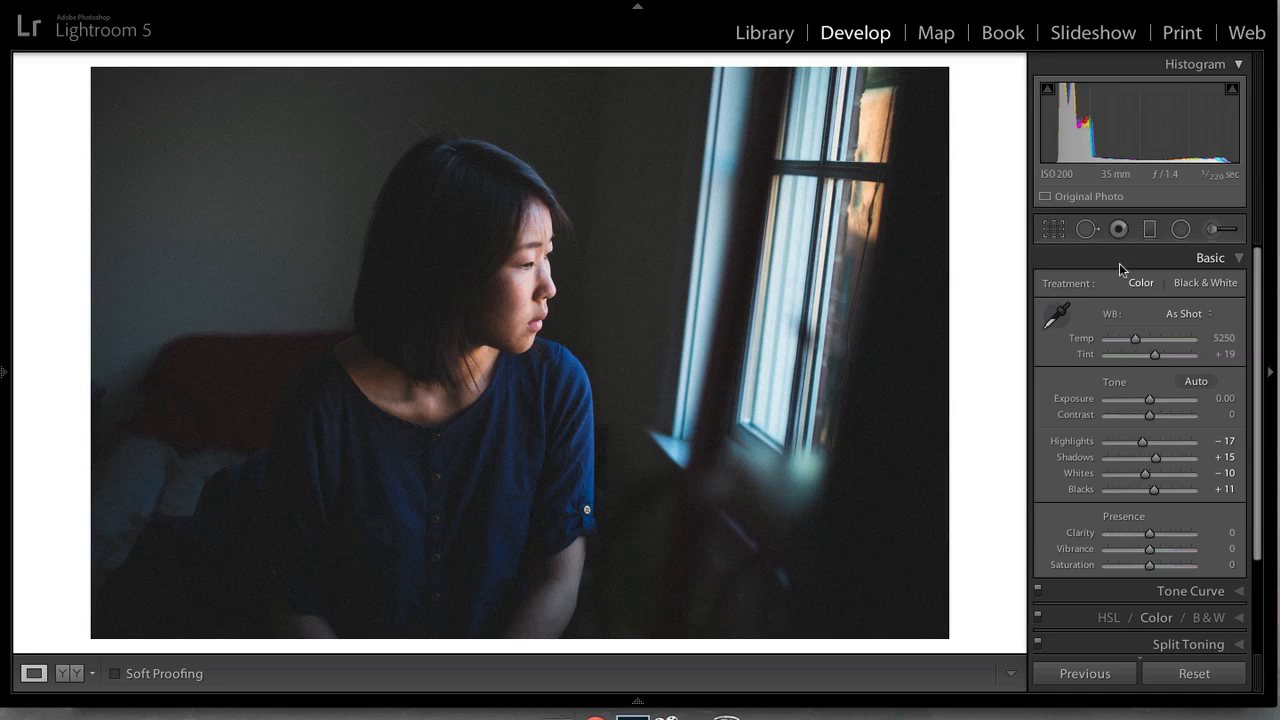
pyautogui.moveTo(947, 252)
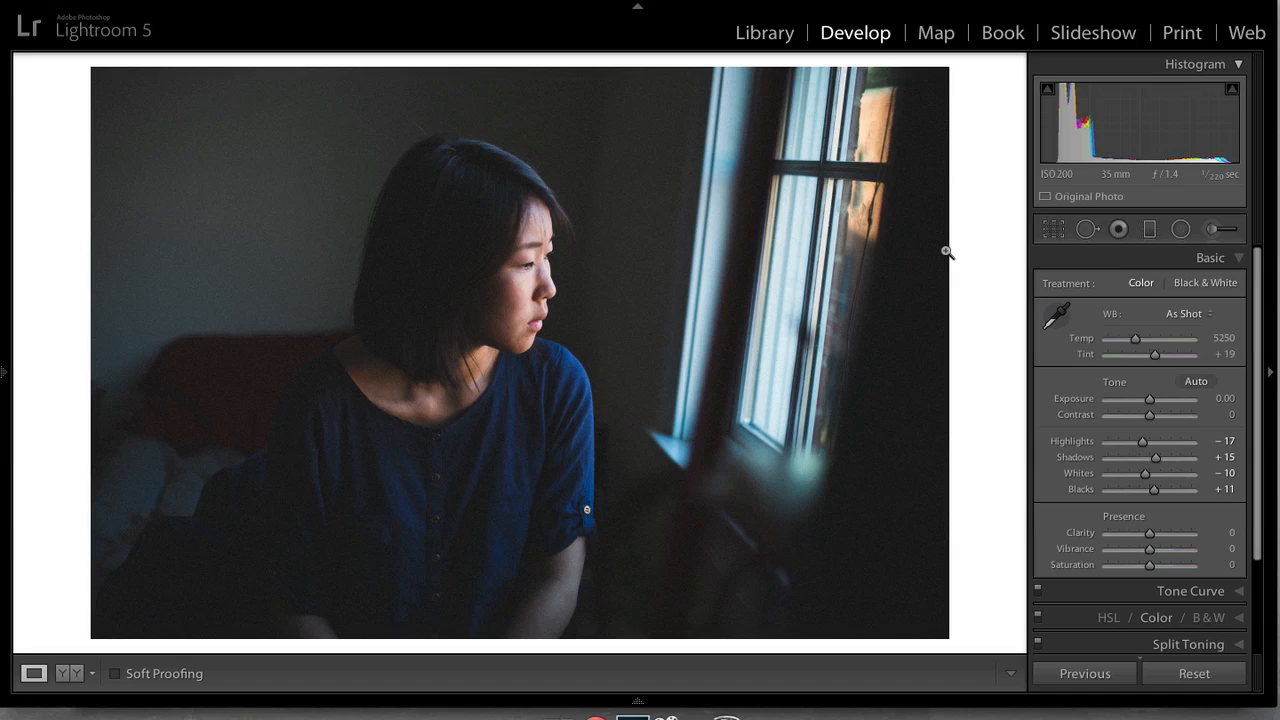